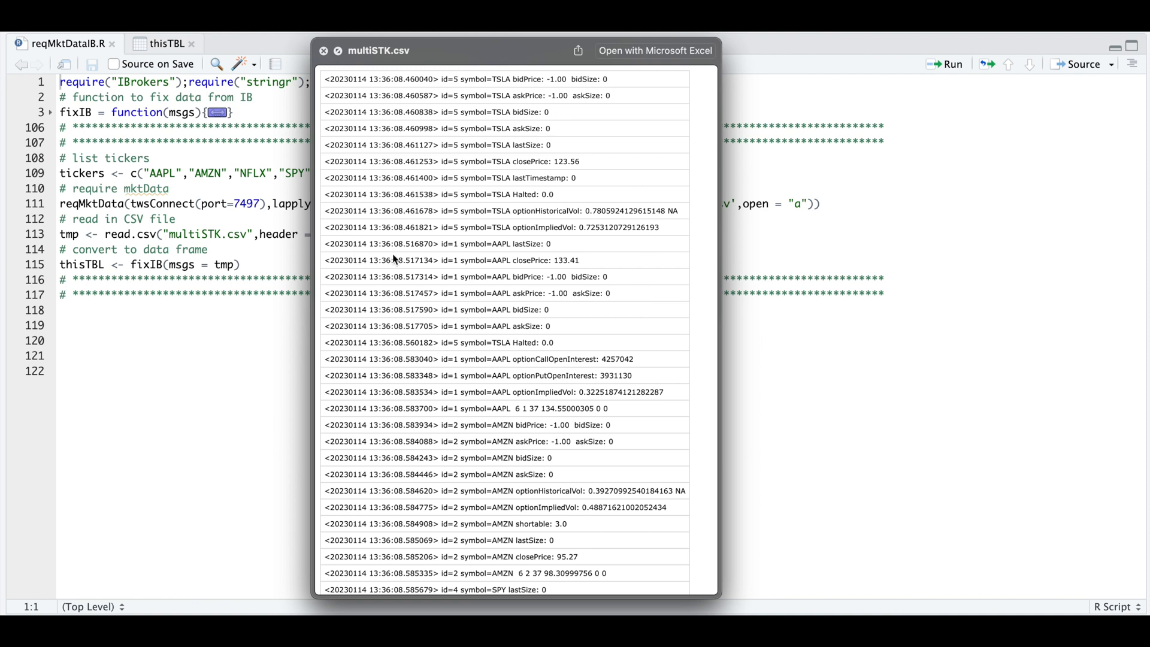
pyautogui.moveTo(446, 258)
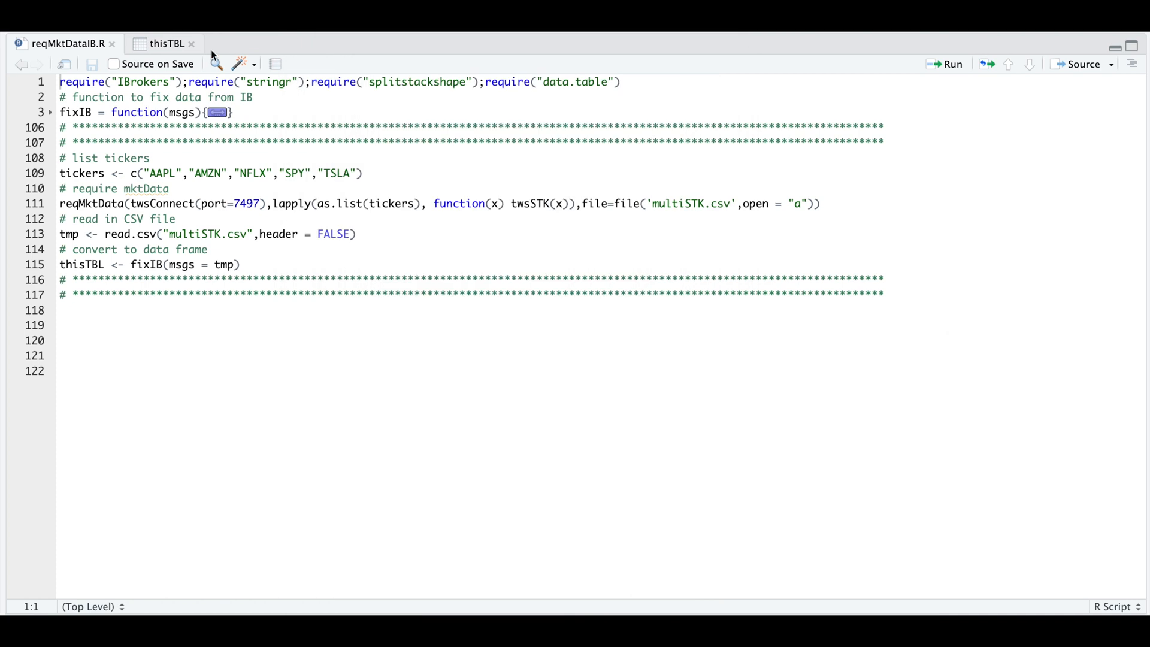
pyautogui.moveTo(154, 50)
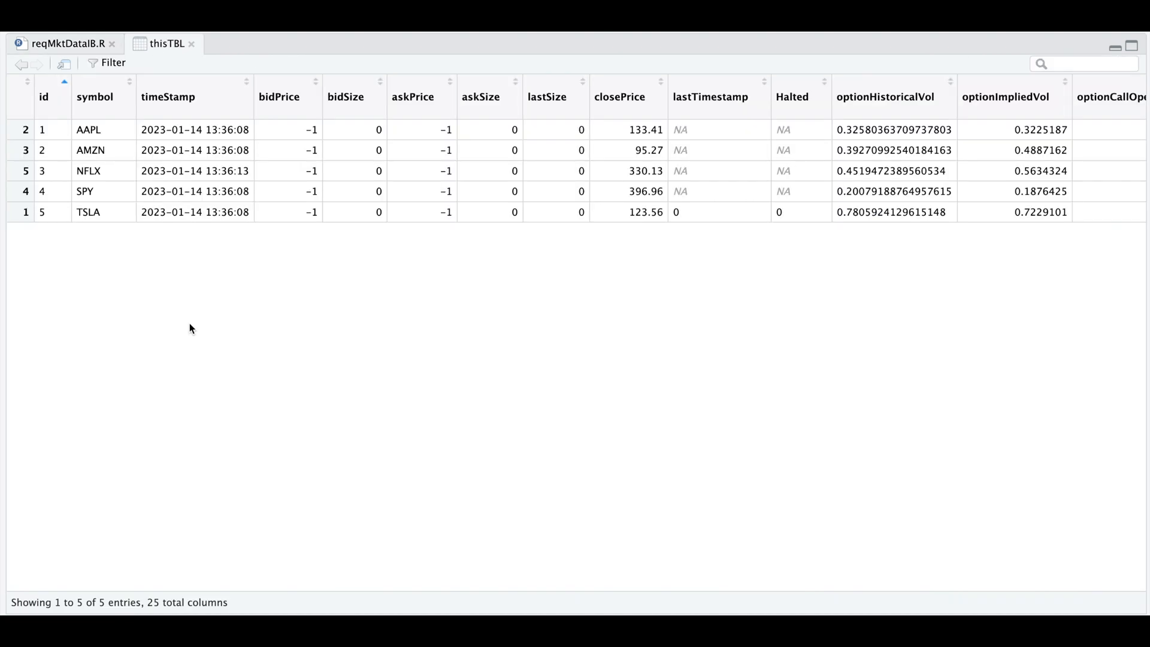
pyautogui.moveTo(148, 256)
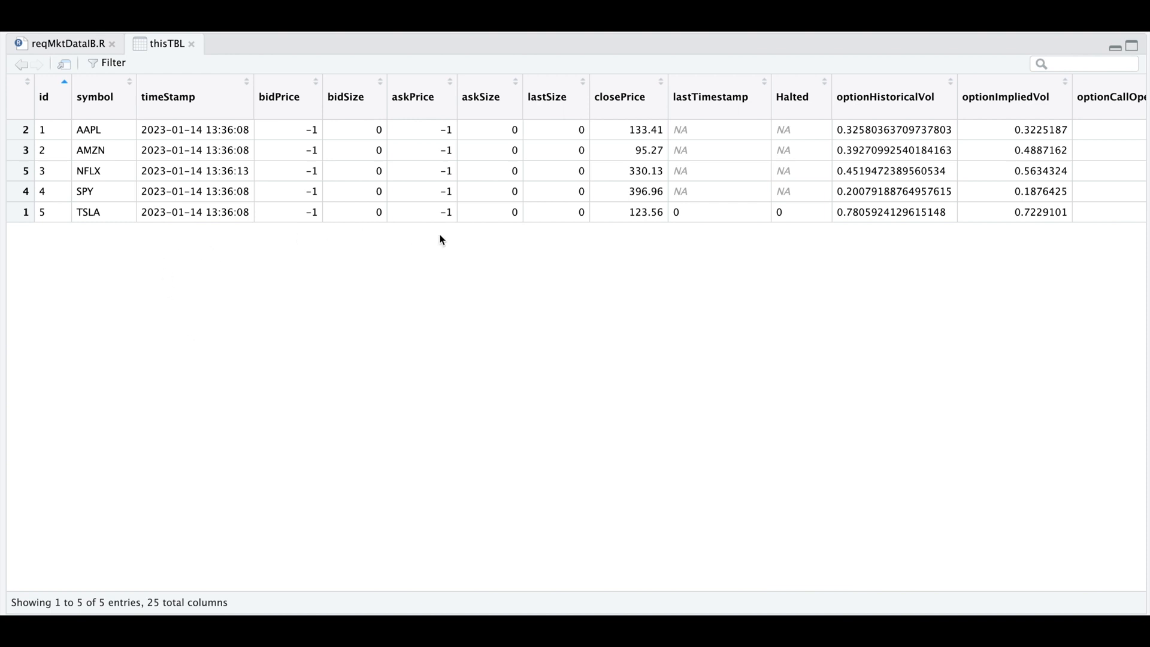
pyautogui.moveTo(658, 251)
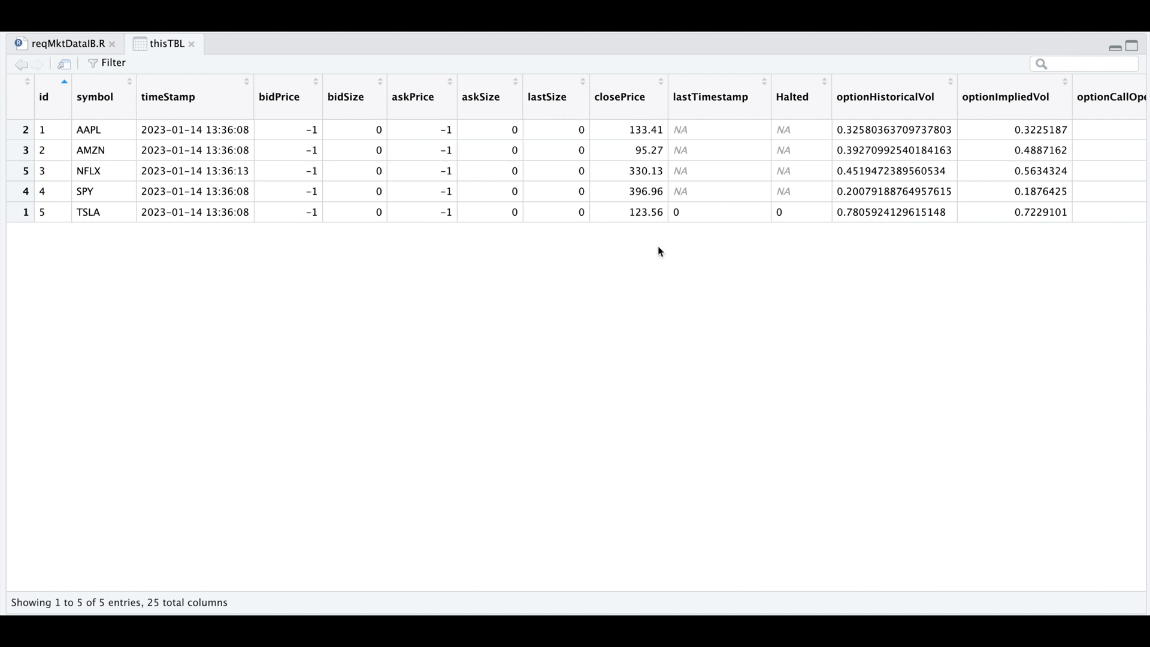
pyautogui.moveTo(804, 138)
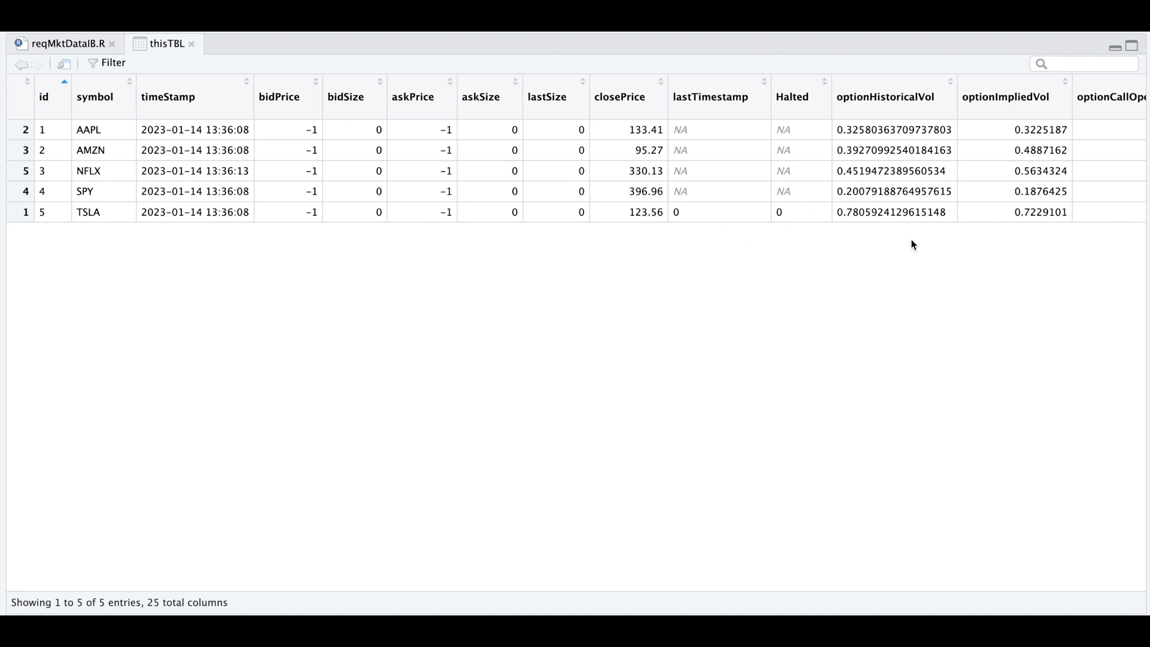
# Scroll thisTBL right to its later columns: open interest, volumes, 13/26/52-week highs and lows
pyautogui.hscroll(3)
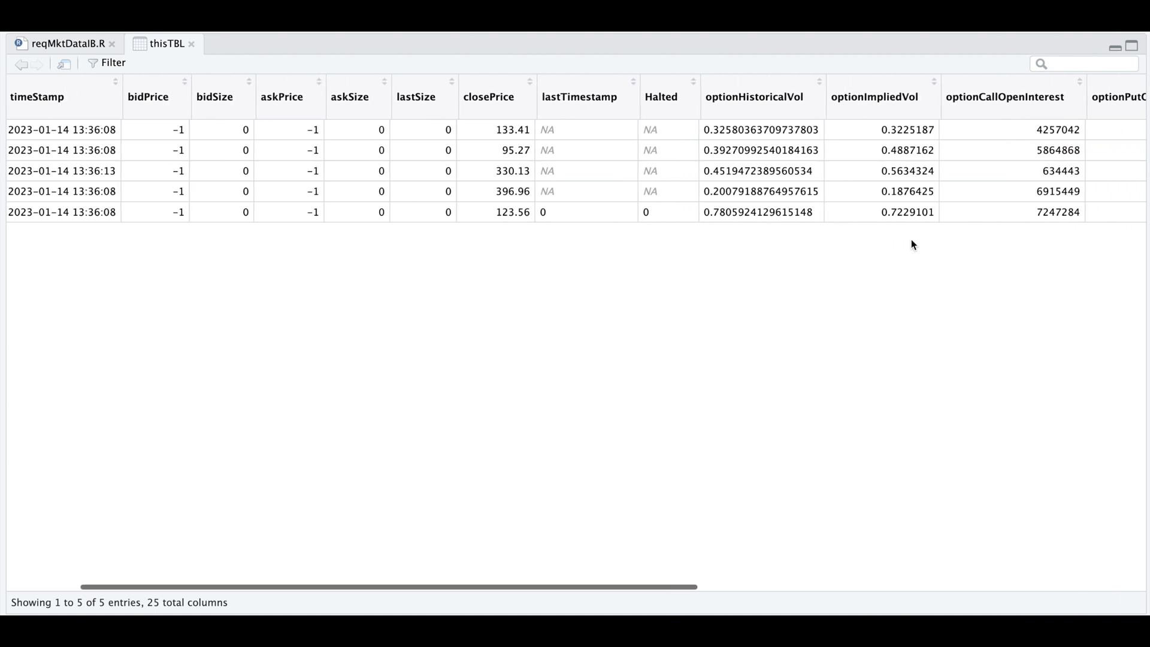
pyautogui.hscroll(3)
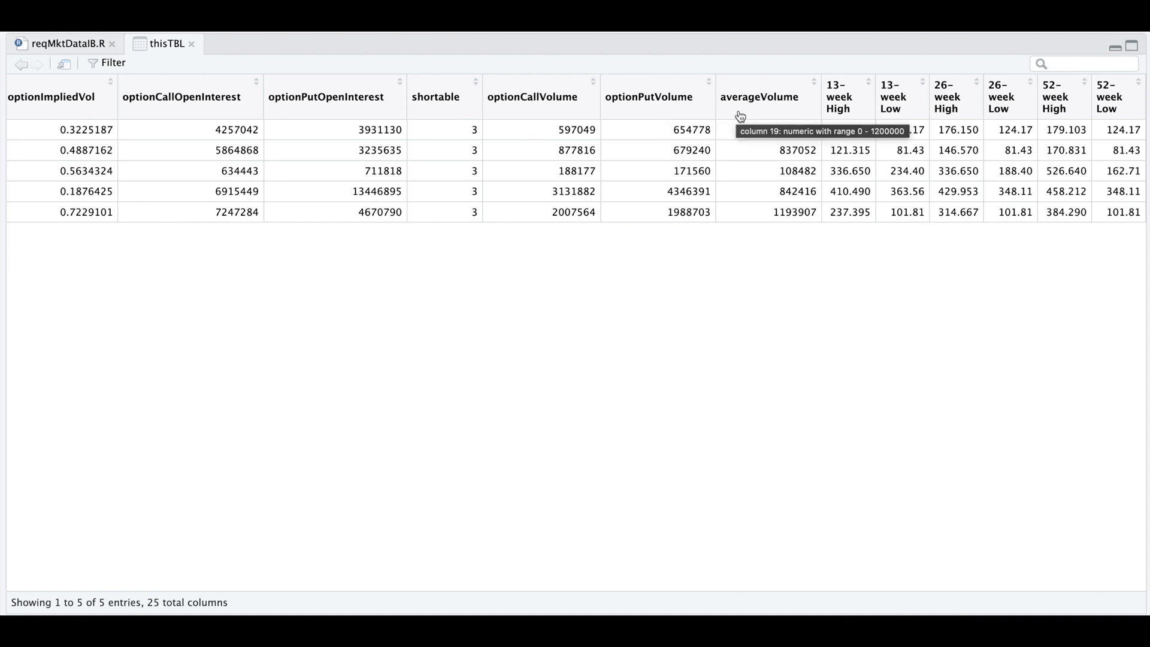
pyautogui.moveTo(864, 238)
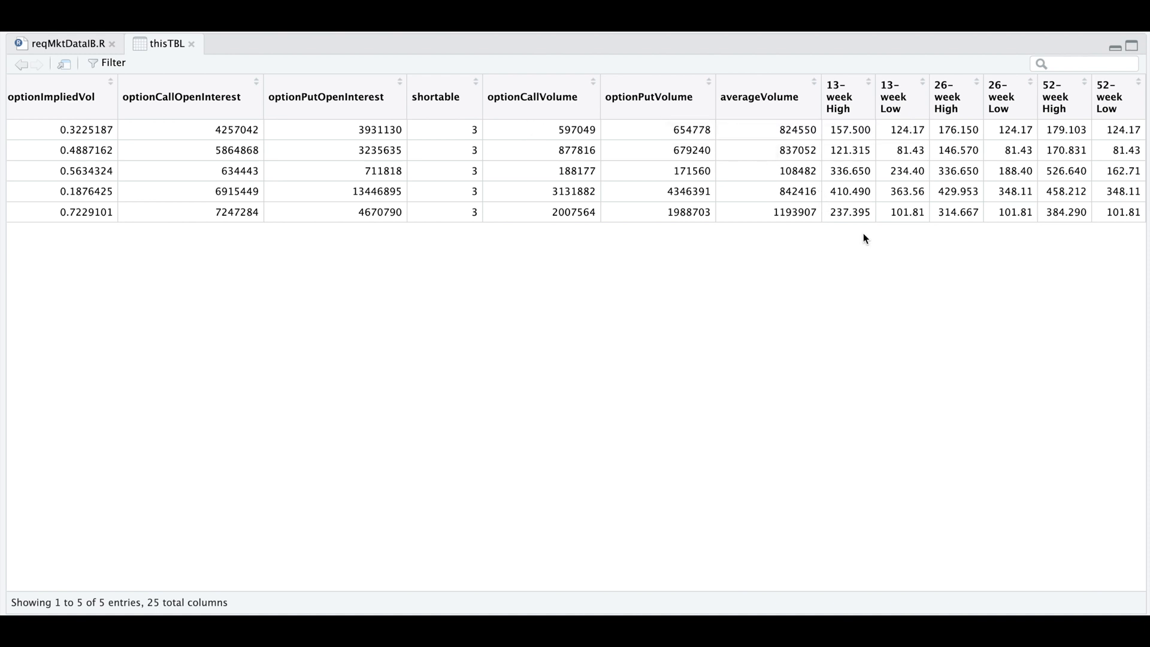
pyautogui.moveTo(890, 130)
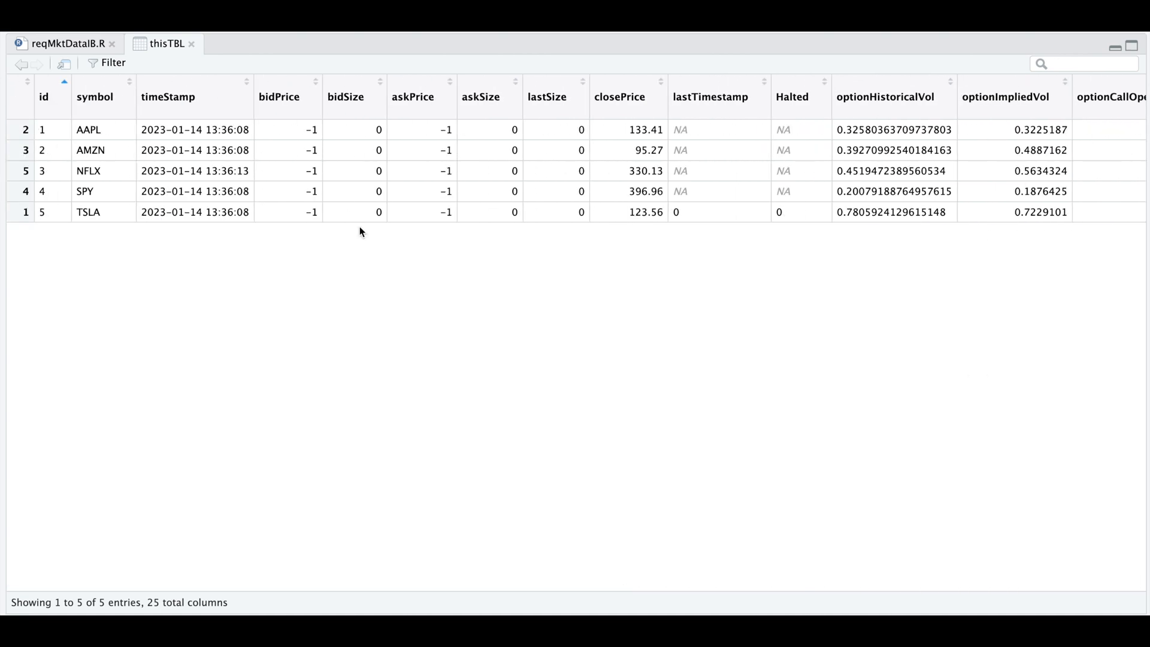
pyautogui.moveTo(511, 122)
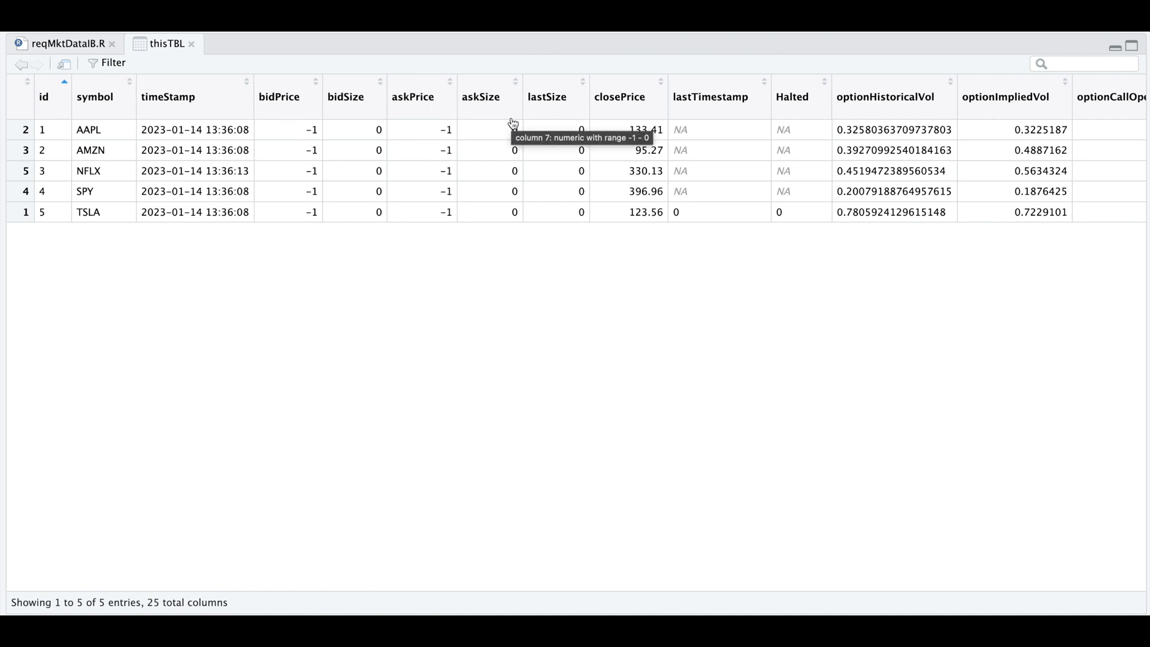
pyautogui.moveTo(338, 261)
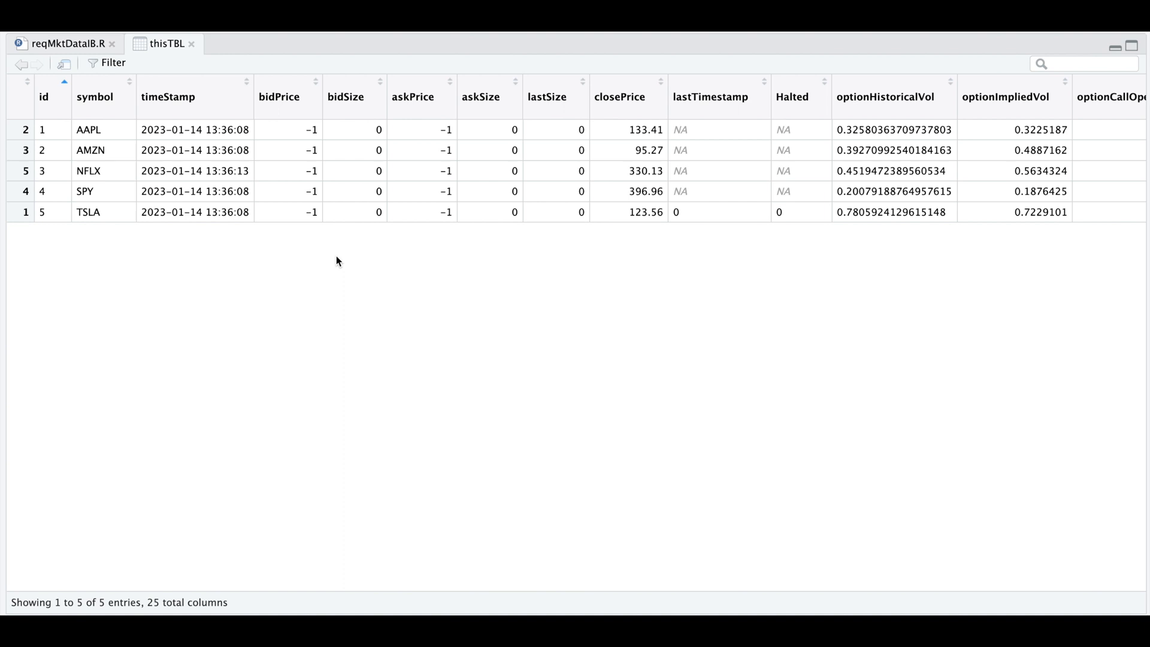
pyautogui.moveTo(491, 233)
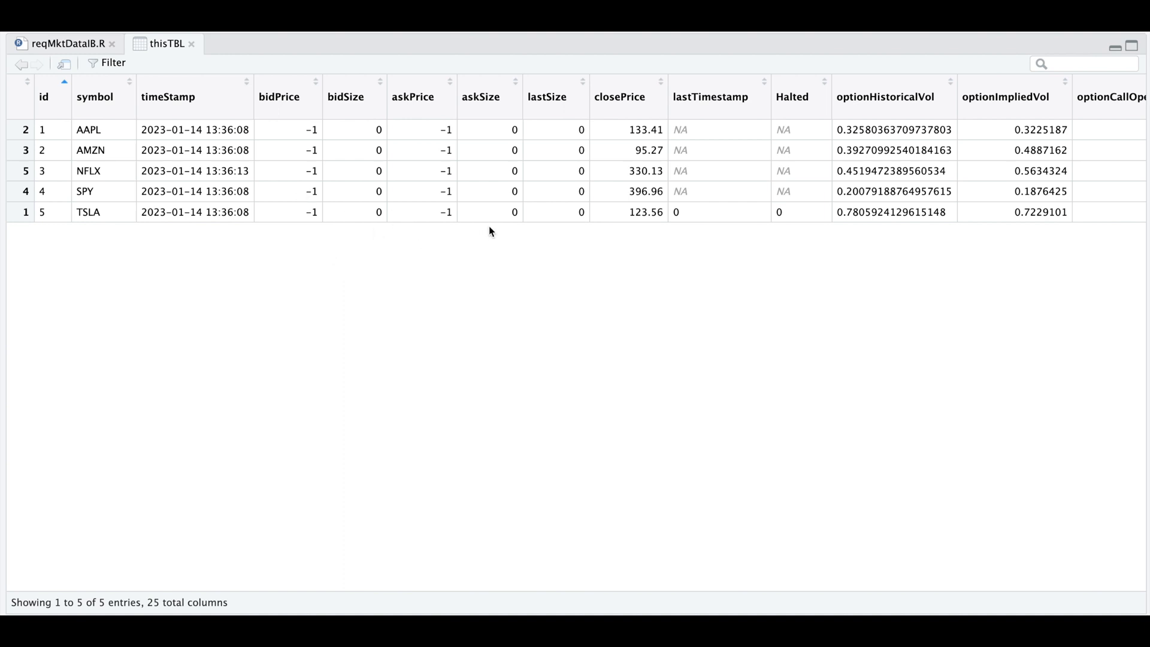
pyautogui.moveTo(192, 44)
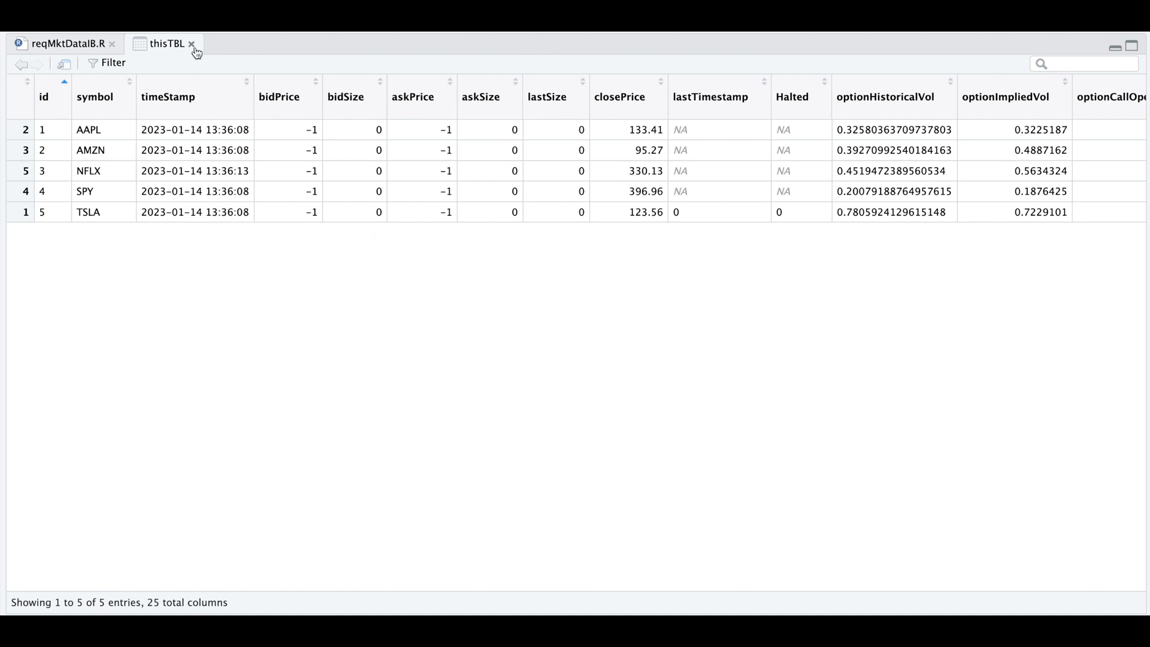
# Close thisTBL and expand the fixIB function and its row-by-row loop at lines 3 and 5
pyautogui.click(65, 44)
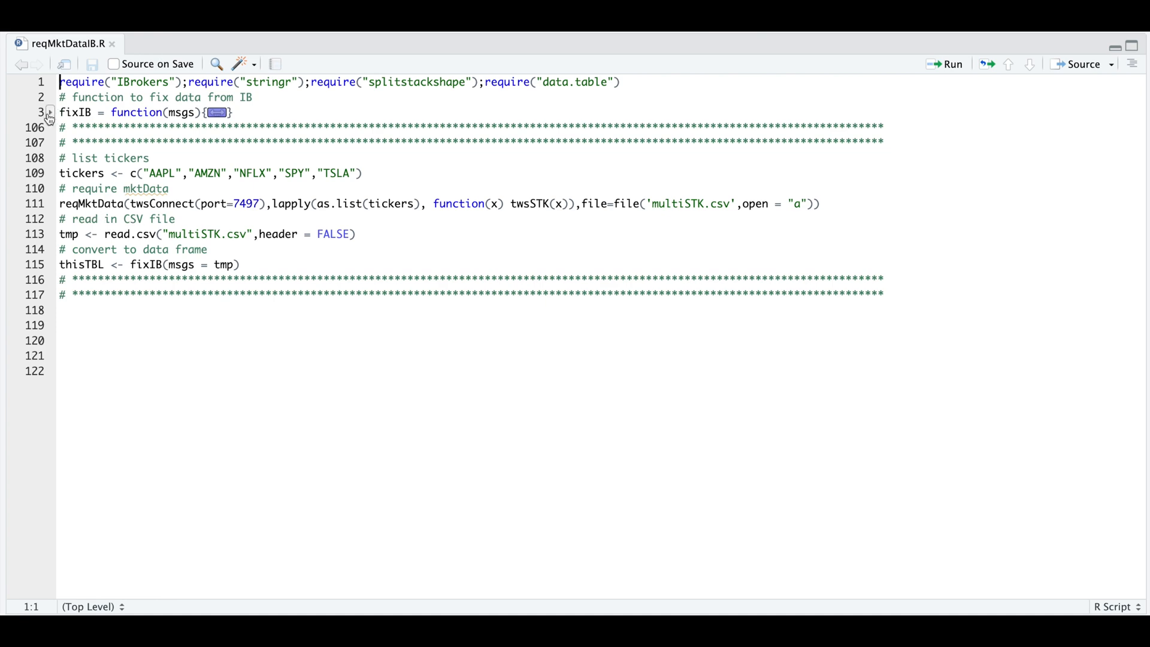
pyautogui.click(49, 112)
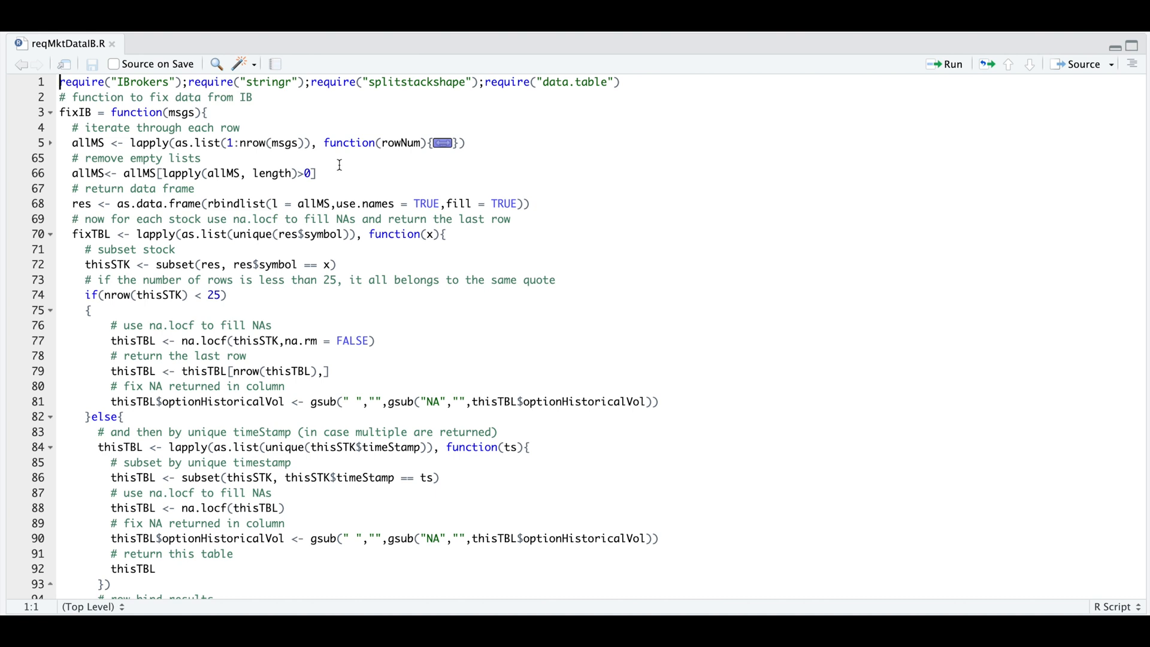
pyautogui.moveTo(336, 163)
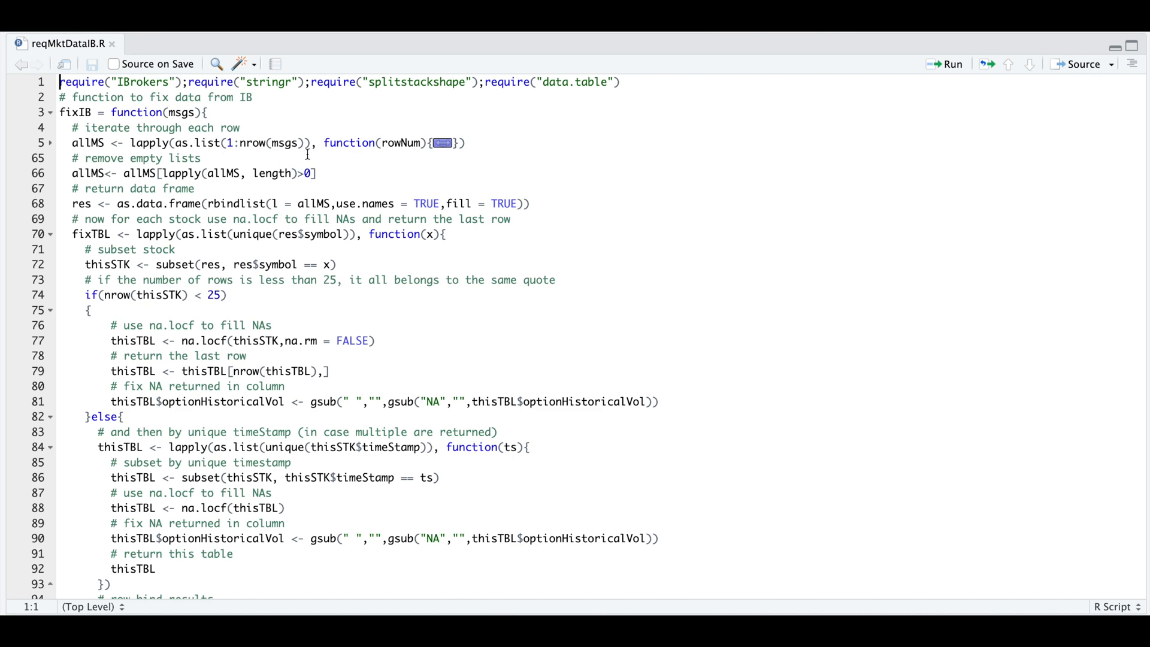
pyautogui.click(49, 143)
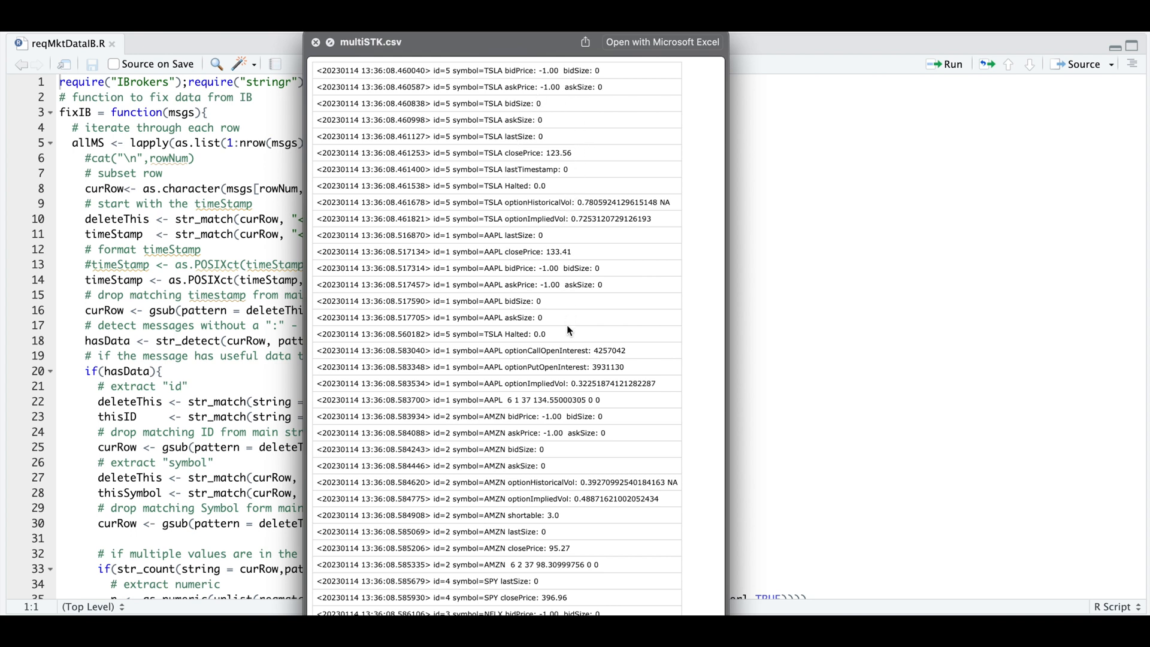
# Highlight AAPL's optionImpliedVol message line in the multiSTK.csv preview
pyautogui.doubleClick(546, 400)
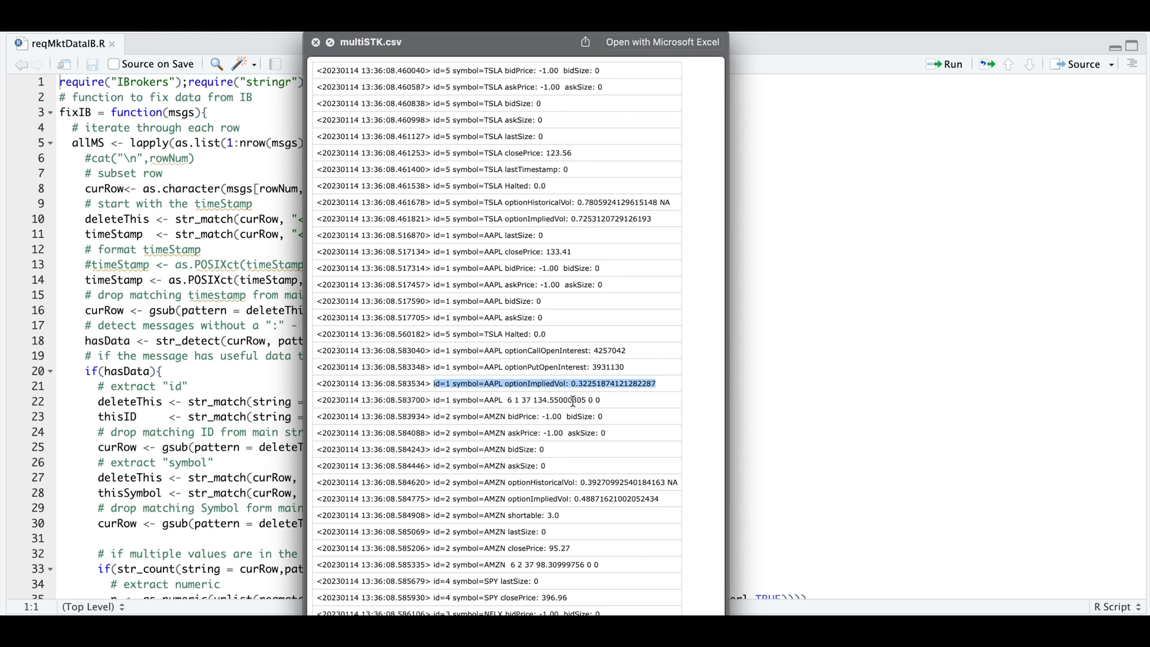
pyautogui.moveTo(492, 398)
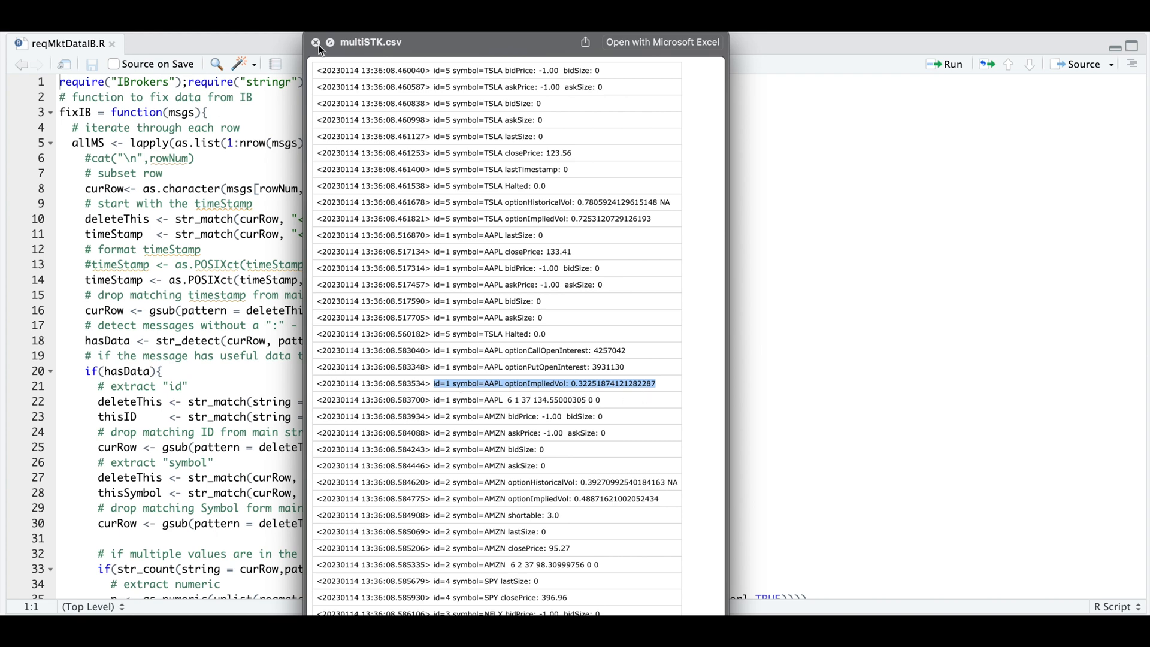
# Close the multiSTK.csv preview and scroll to the id and symbol extraction code
pyautogui.click(316, 41)
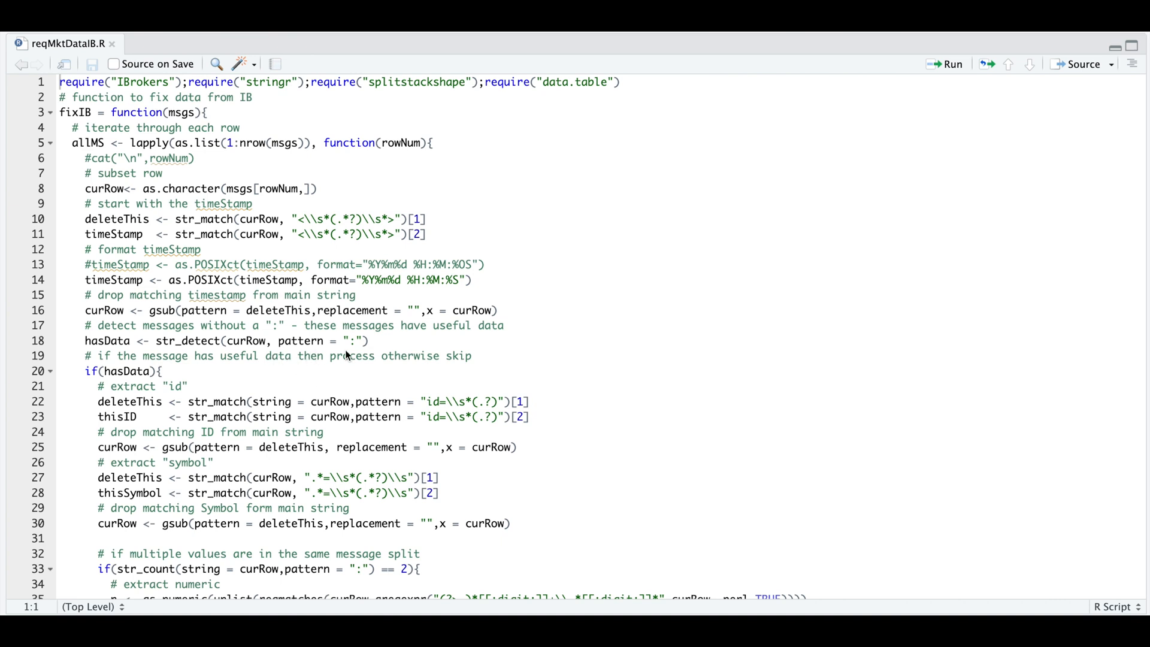
pyautogui.moveTo(144, 382)
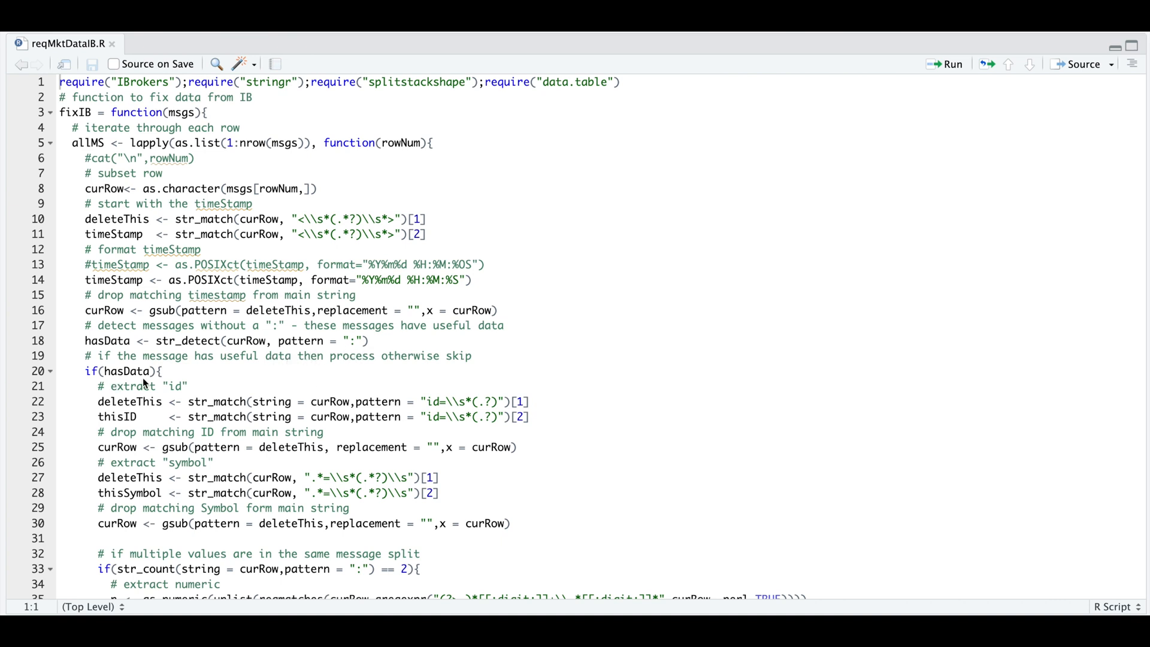
pyautogui.scroll(-3)
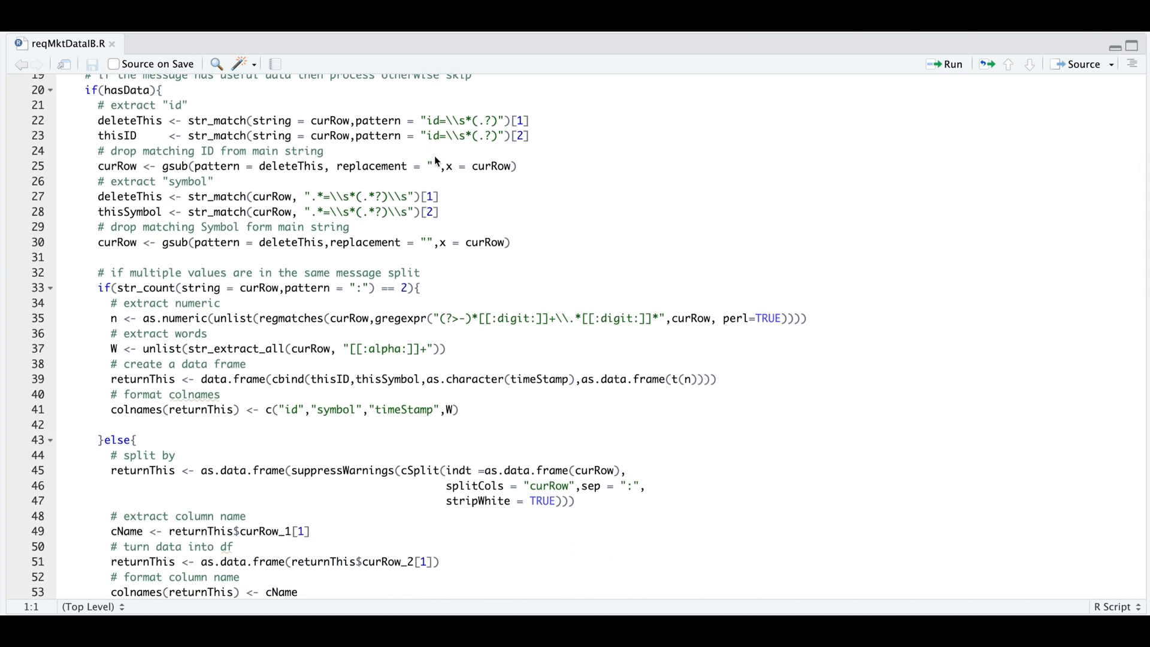
pyautogui.moveTo(293, 160)
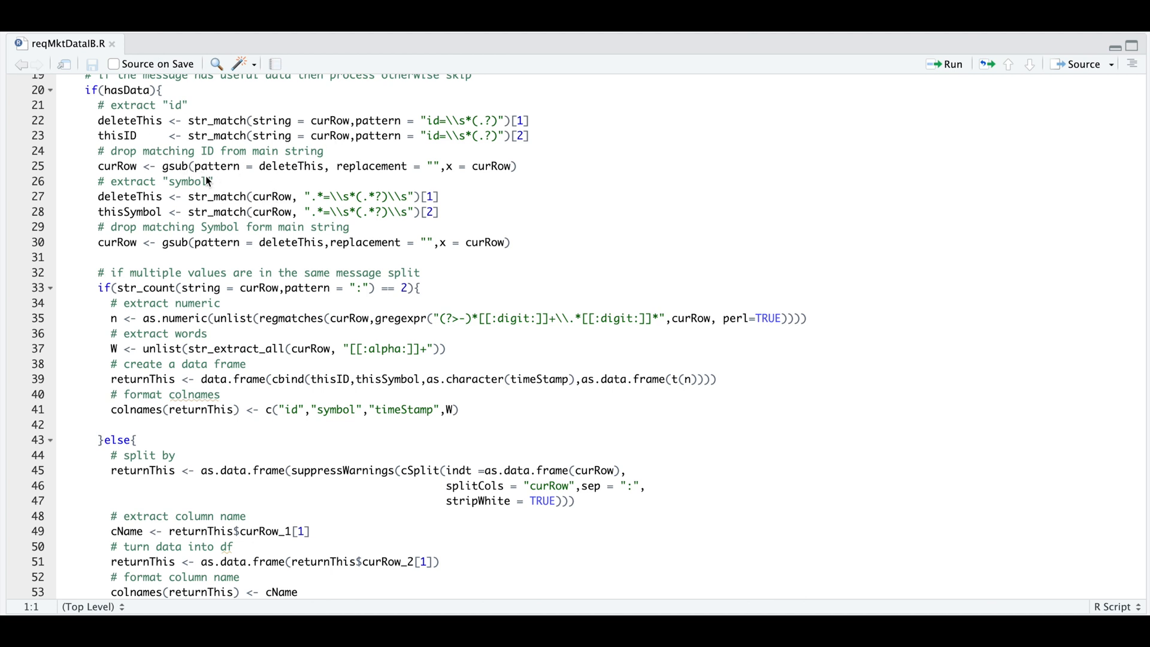
pyautogui.moveTo(114, 232)
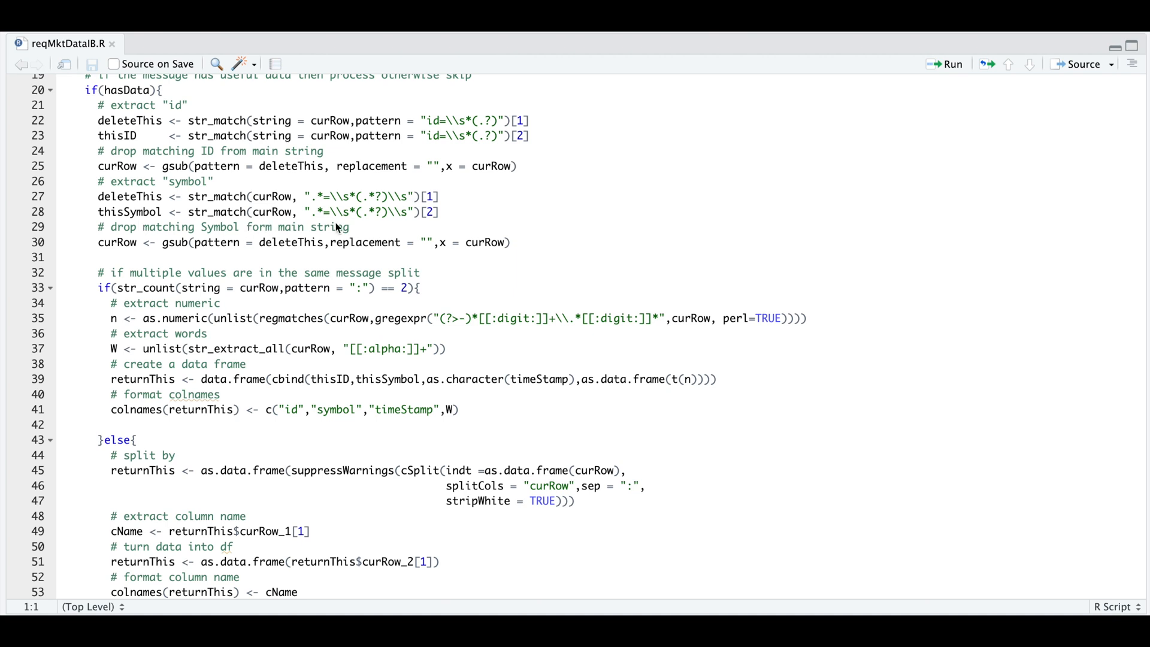
pyautogui.moveTo(206, 257)
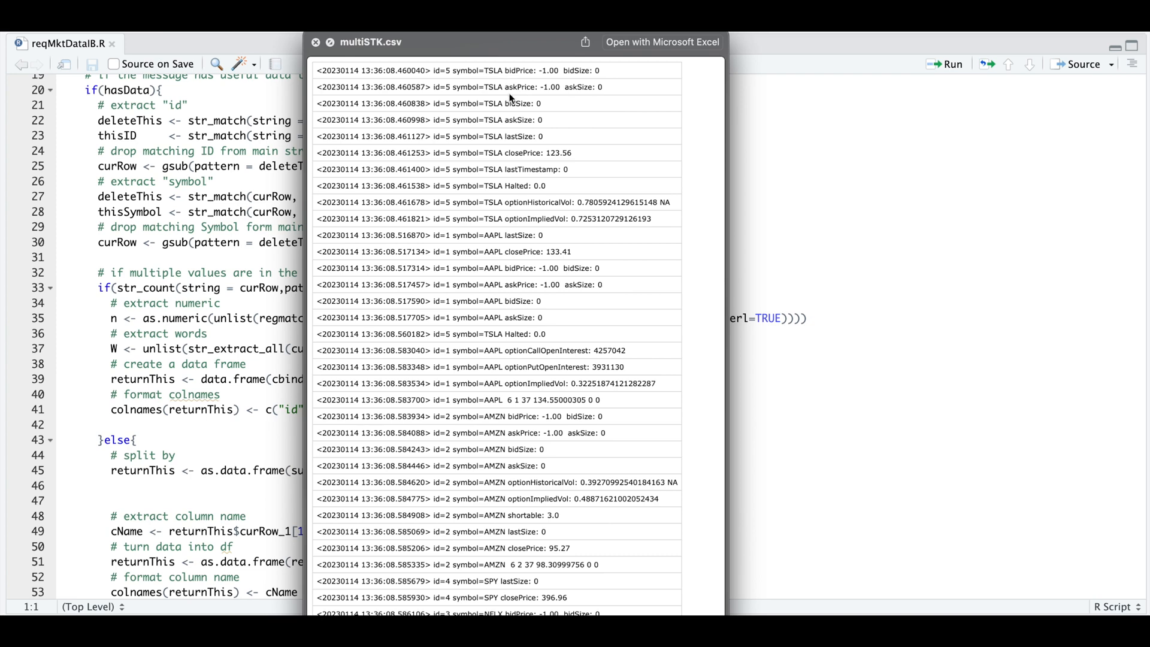
pyautogui.moveTo(321, 55)
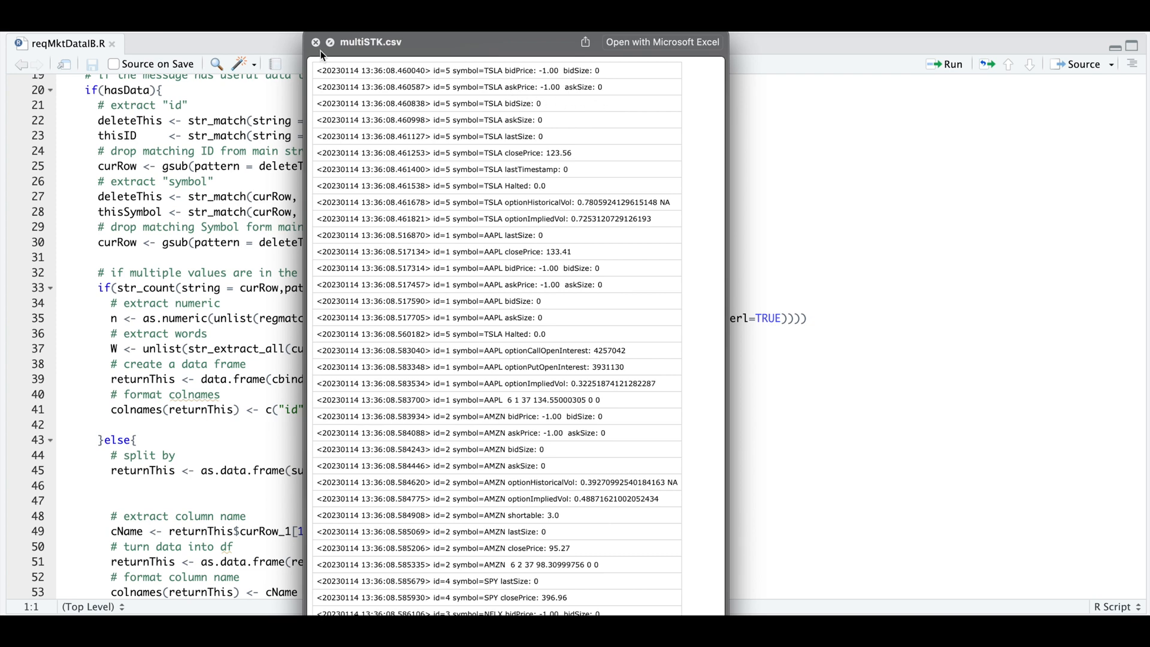
# Close the preview and scroll through the single-value branch, rbindlist into res, and na.locf
pyautogui.click(316, 42)
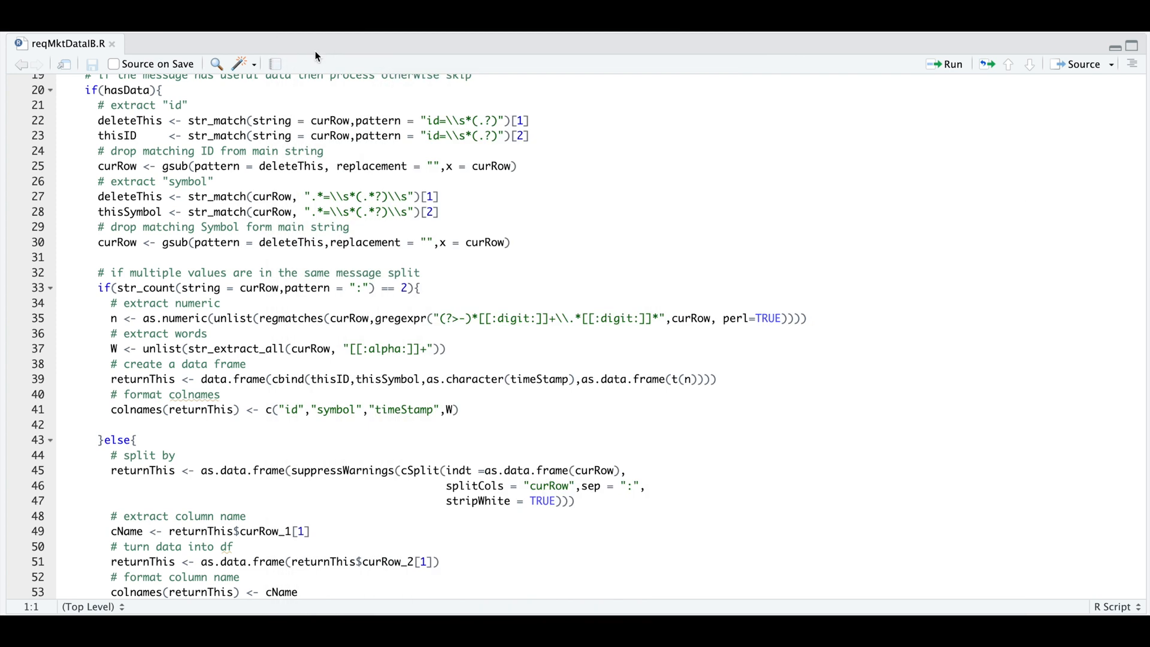
pyautogui.moveTo(366, 302)
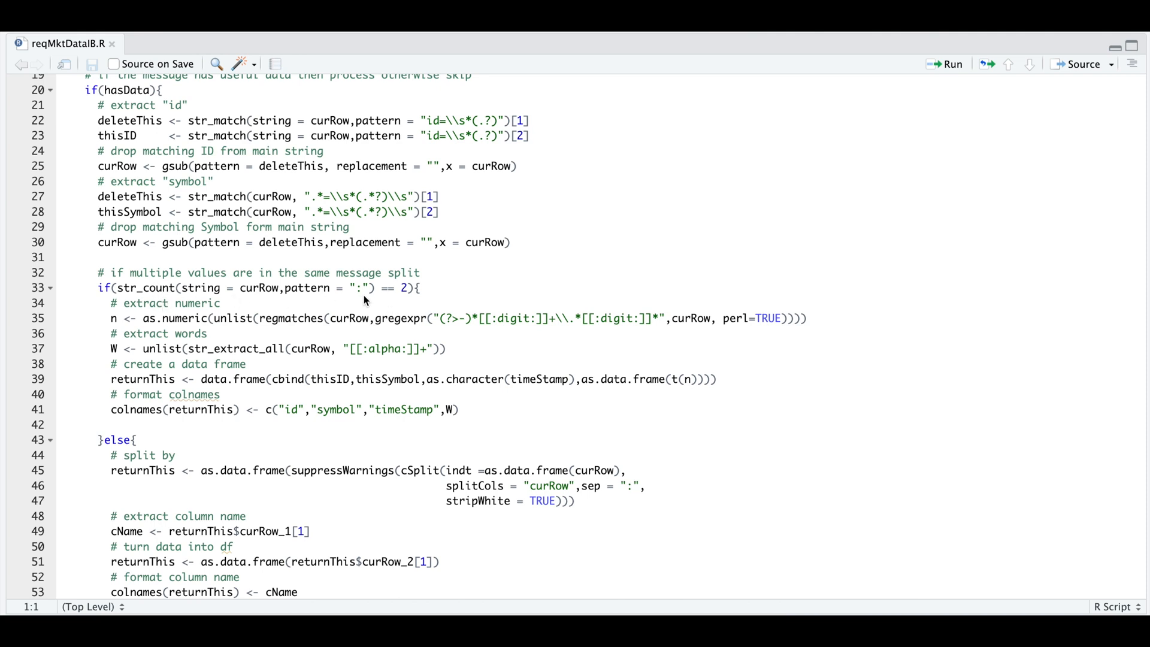
pyautogui.moveTo(183, 311)
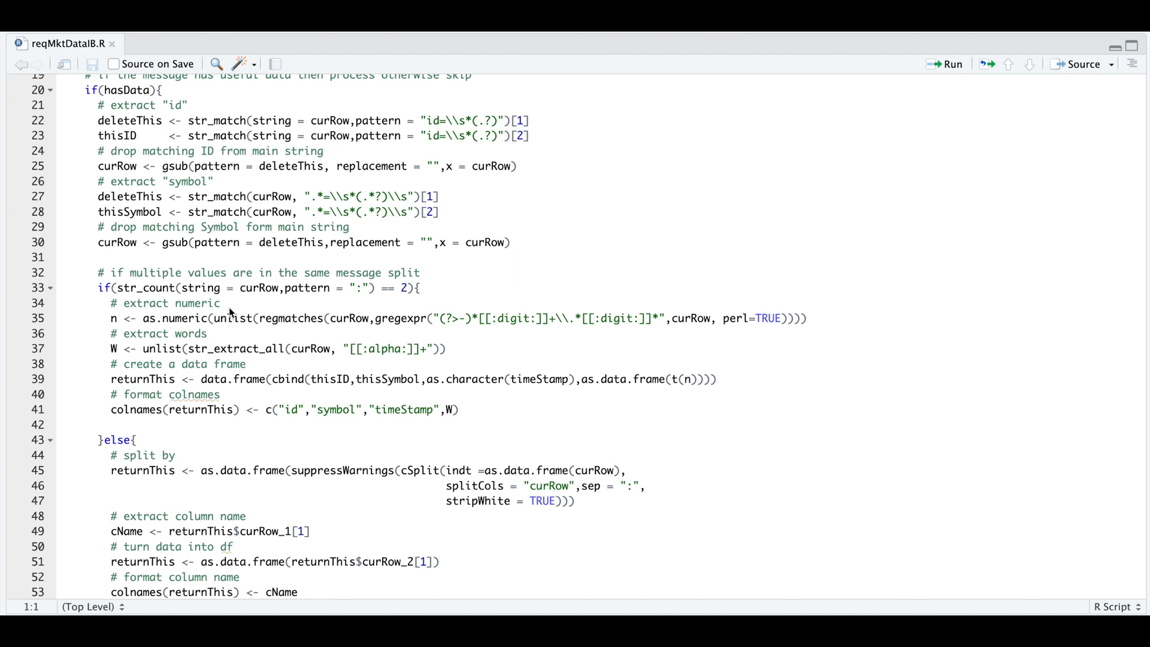
pyautogui.moveTo(128, 338)
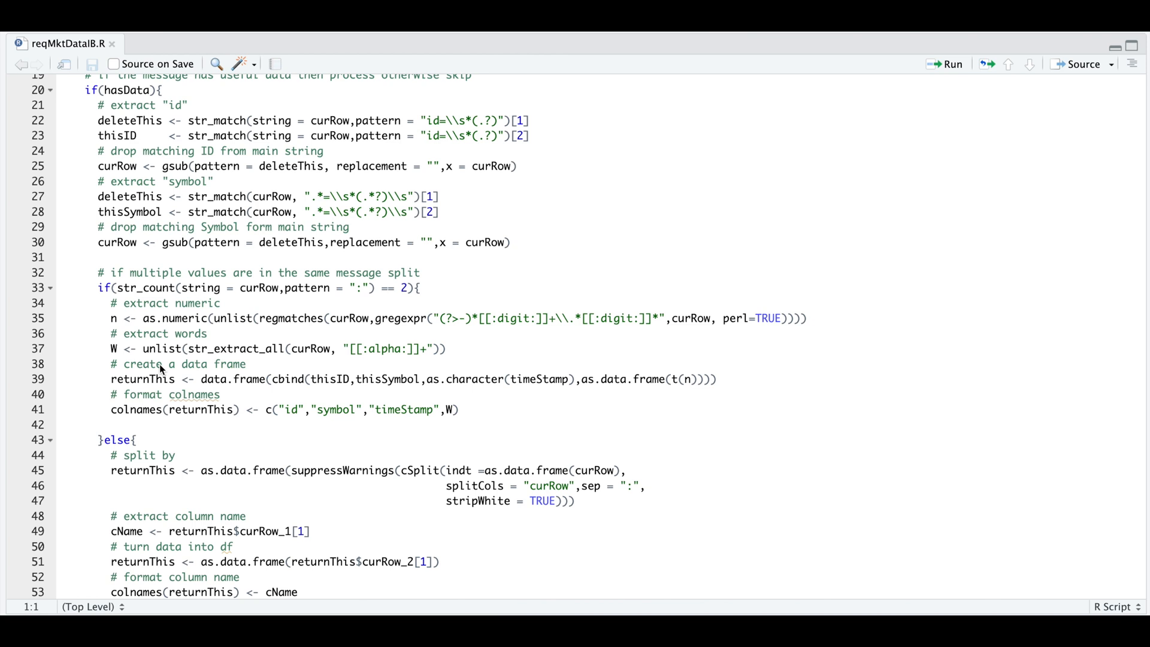
pyautogui.moveTo(204, 375)
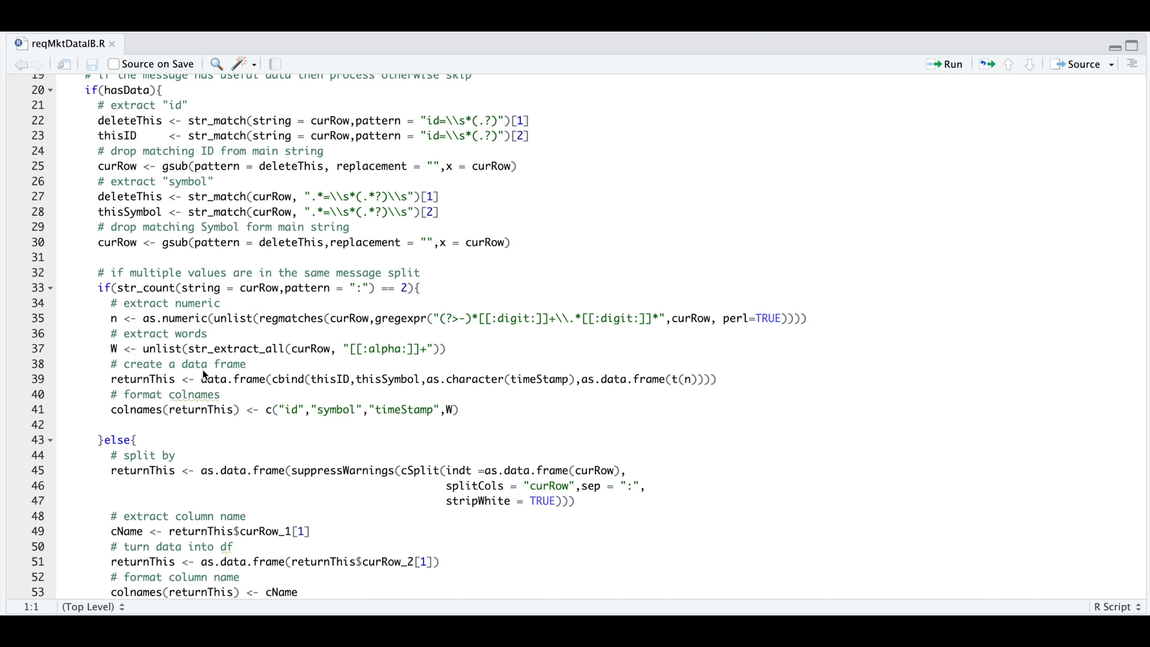
pyautogui.moveTo(356, 394)
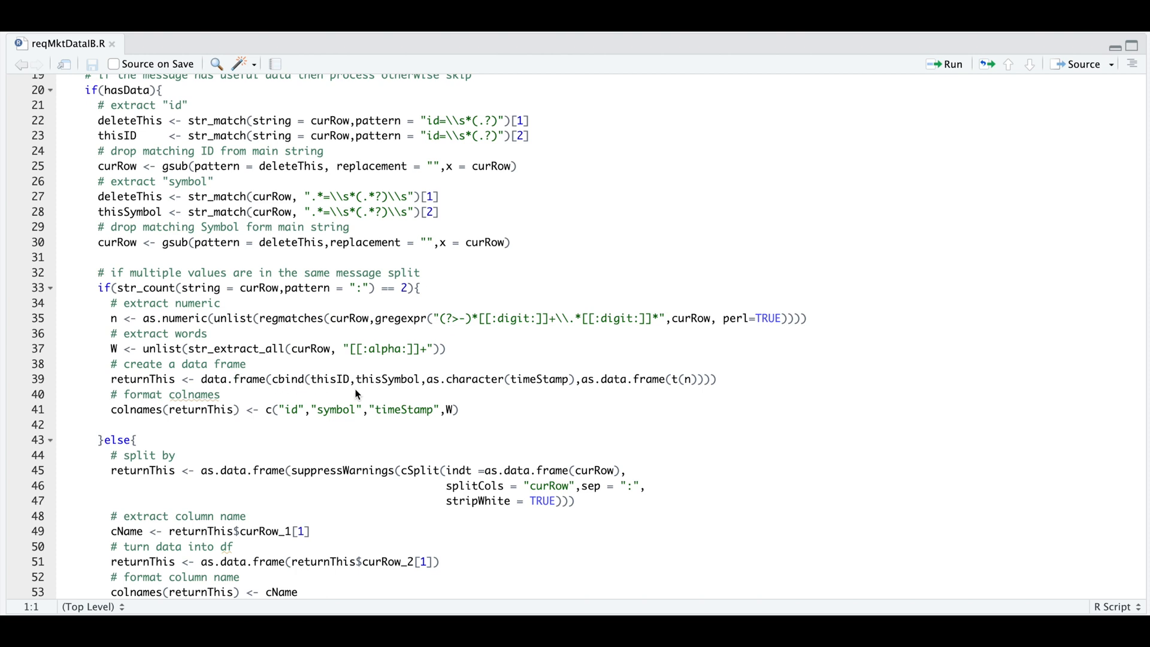
pyautogui.moveTo(574, 399)
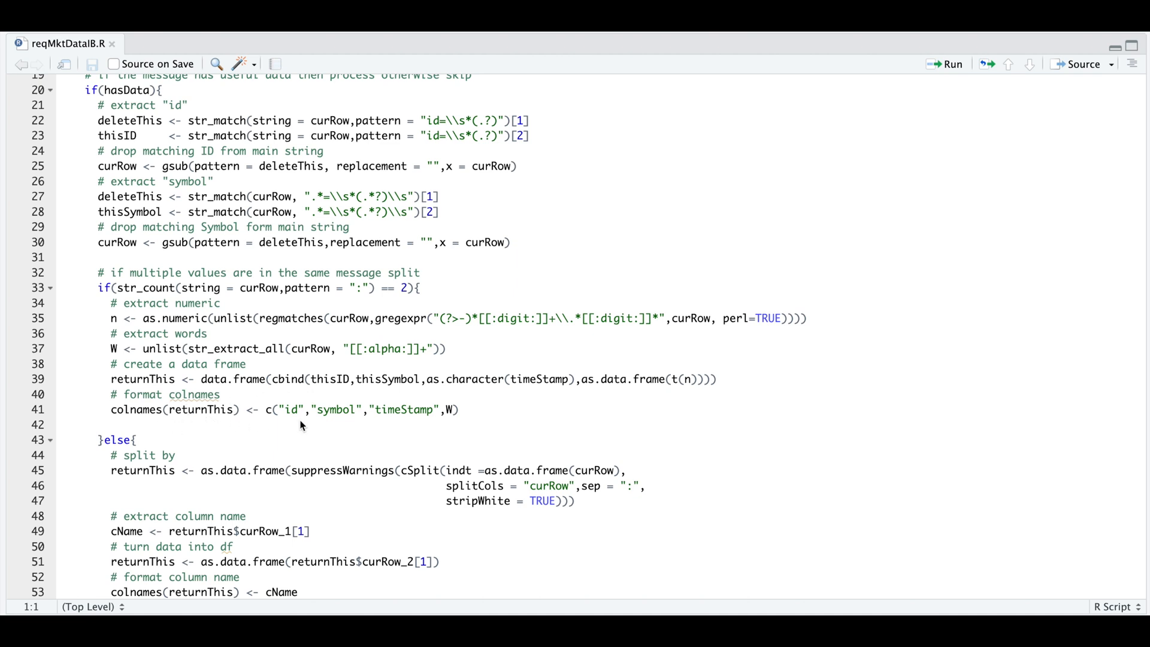
pyautogui.moveTo(320, 399)
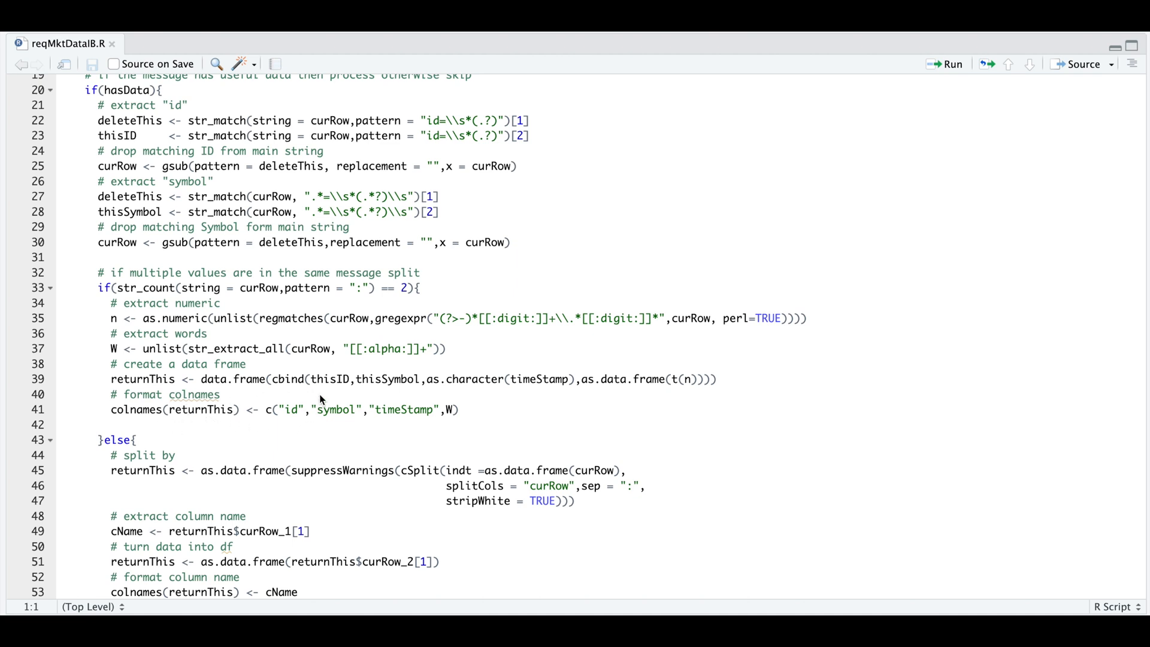
pyautogui.moveTo(304, 385)
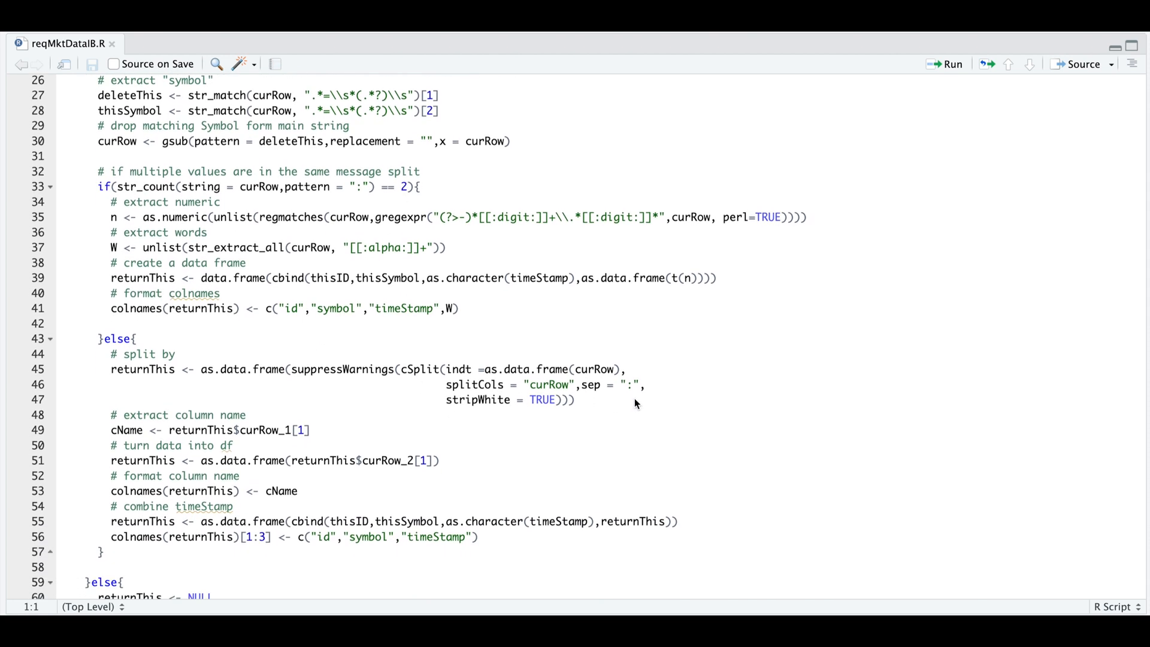
pyautogui.moveTo(331, 519)
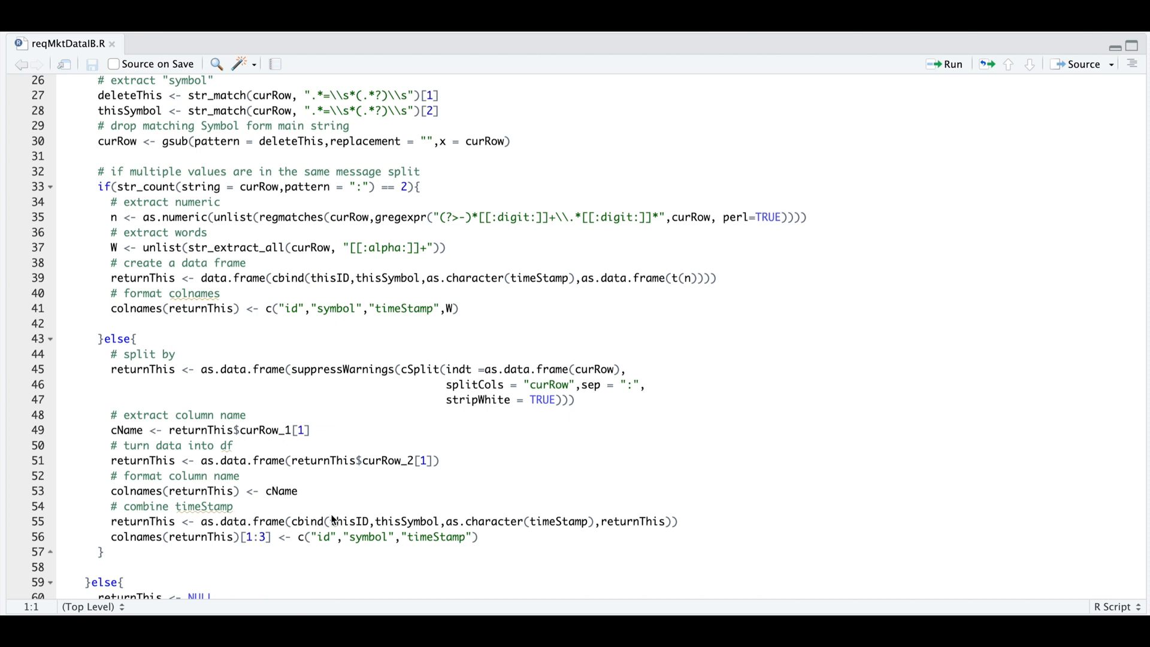
pyautogui.moveTo(444, 300)
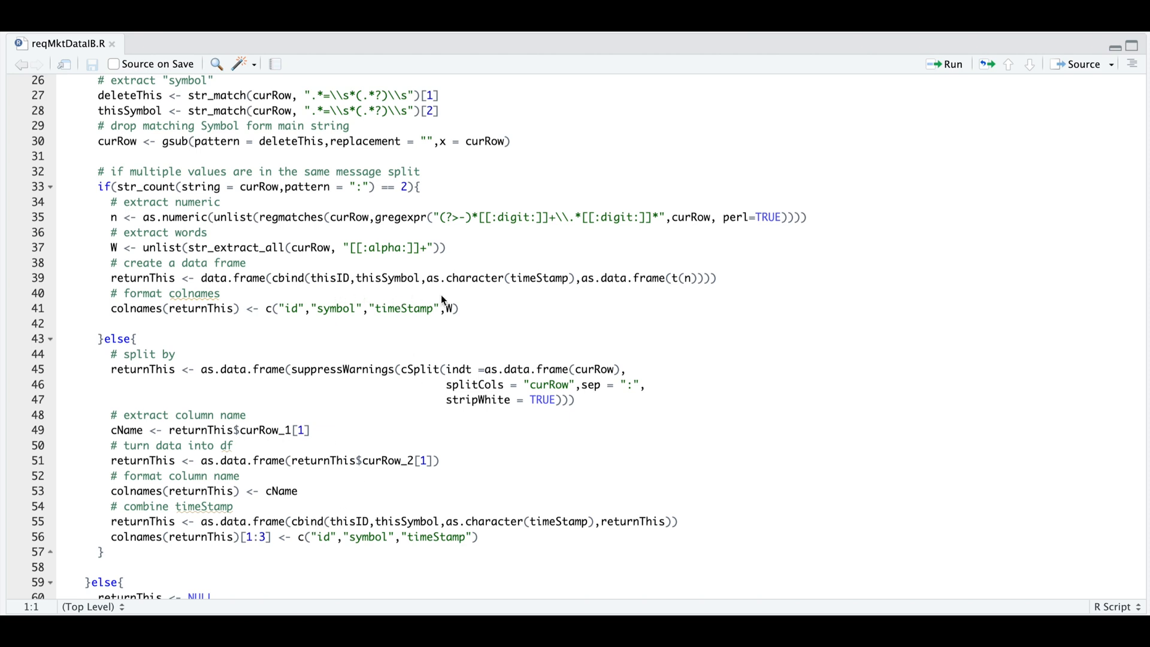
pyautogui.moveTo(450, 534)
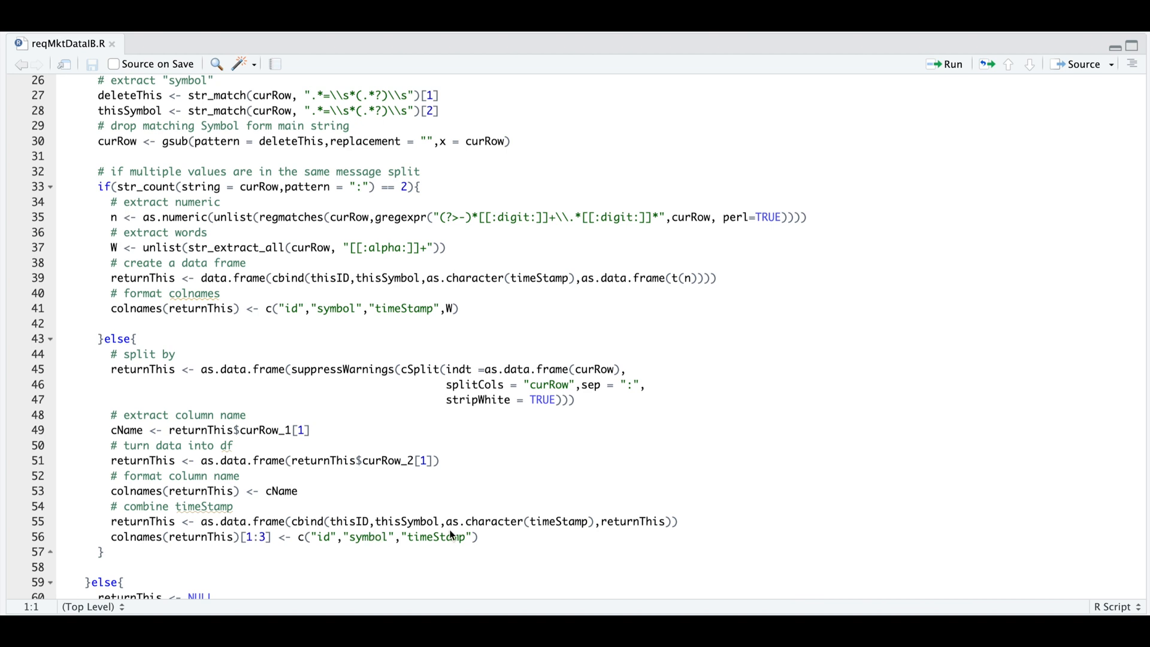
pyautogui.moveTo(629, 536)
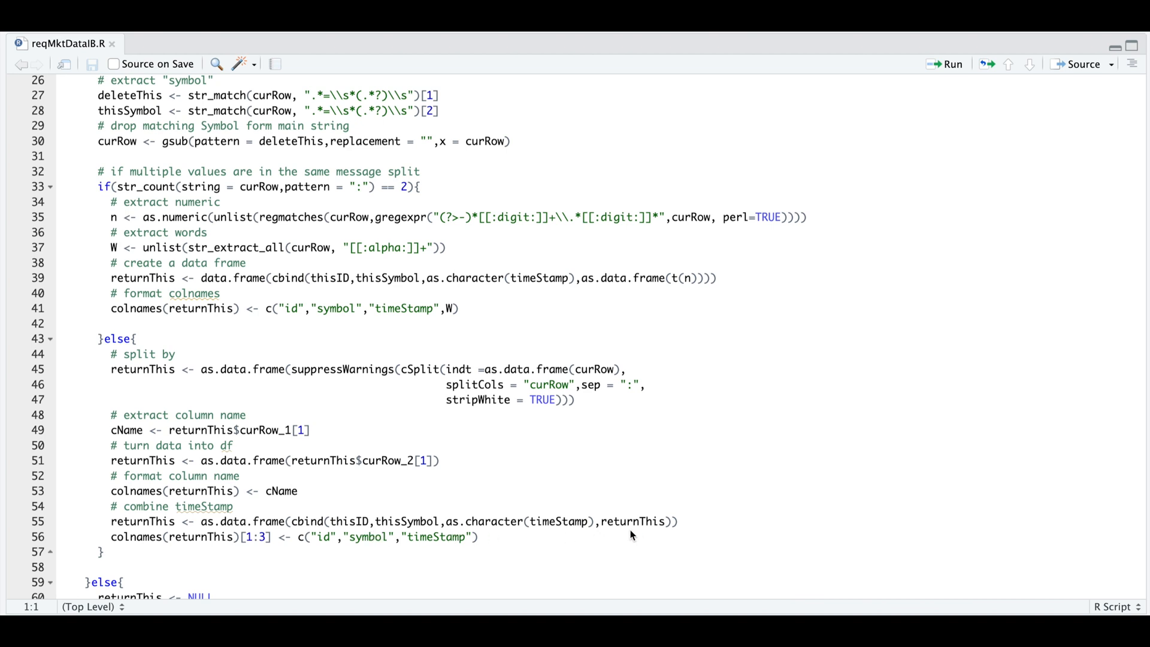
pyautogui.scroll(-3)
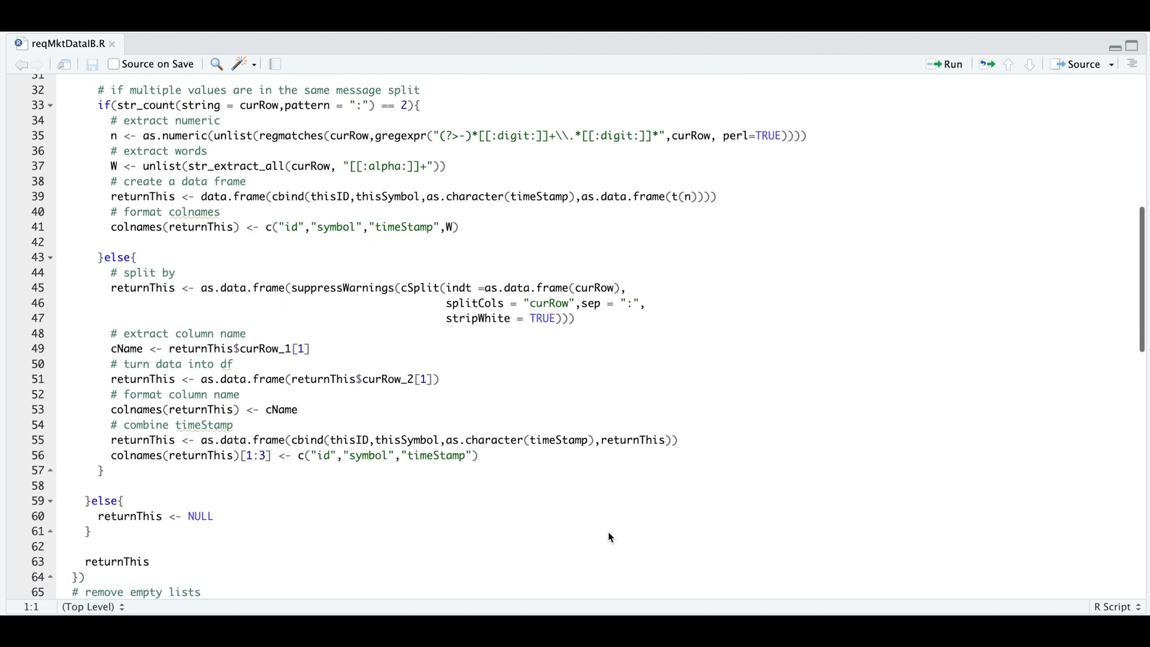
pyautogui.scroll(-3)
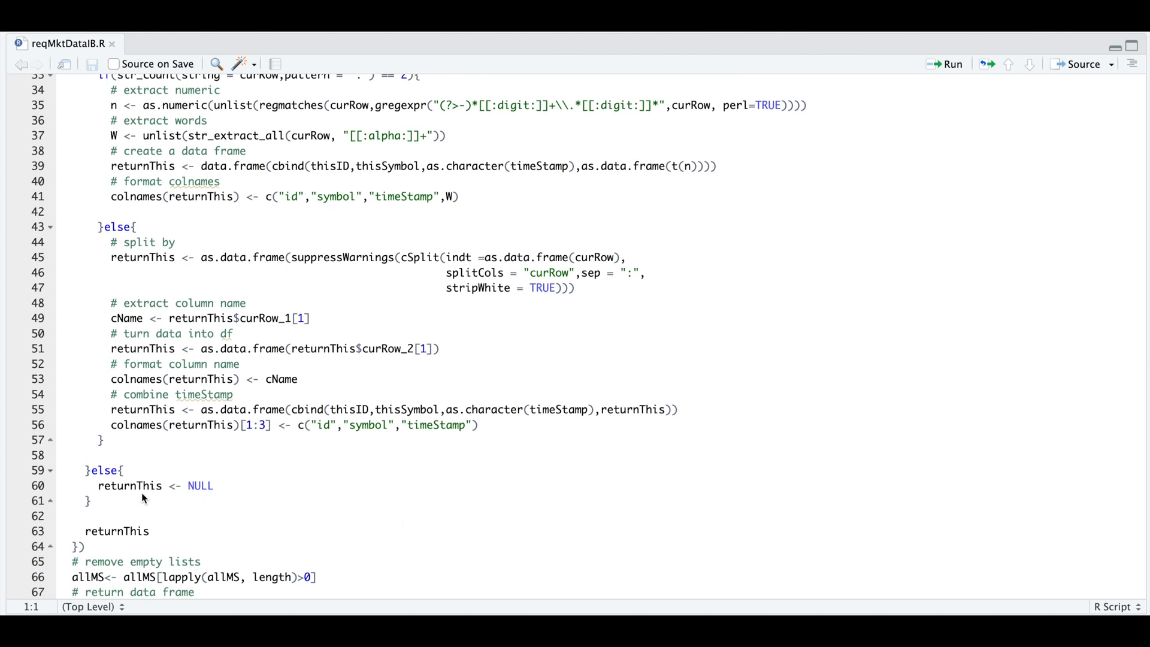
pyautogui.moveTo(154, 532)
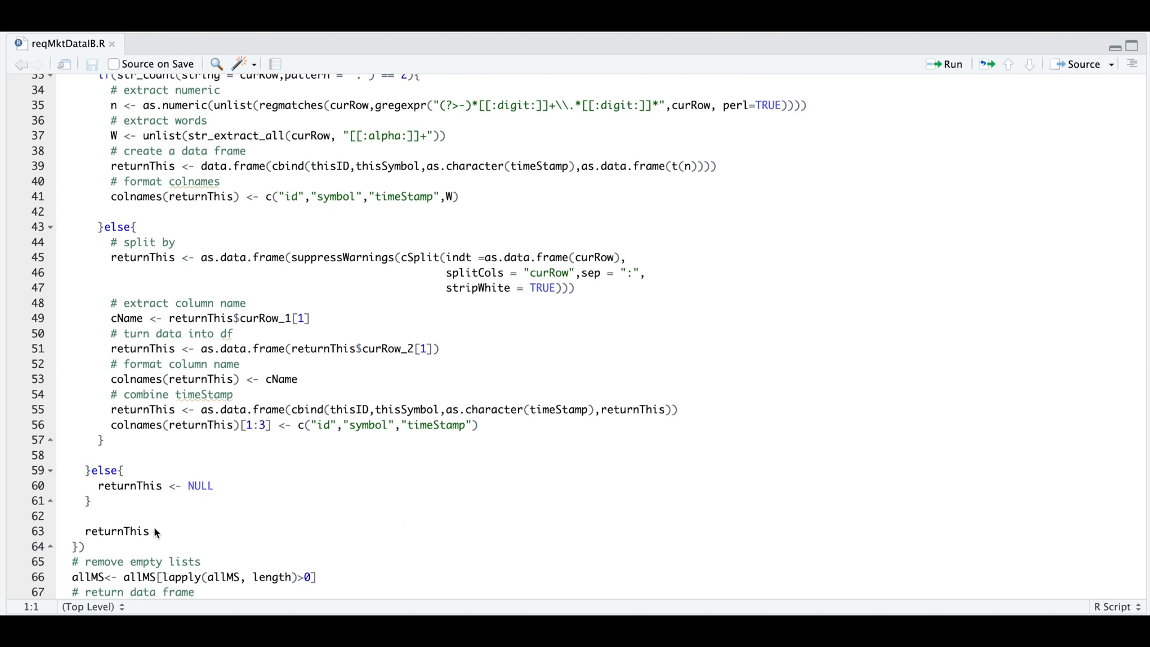
pyautogui.moveTo(165, 534)
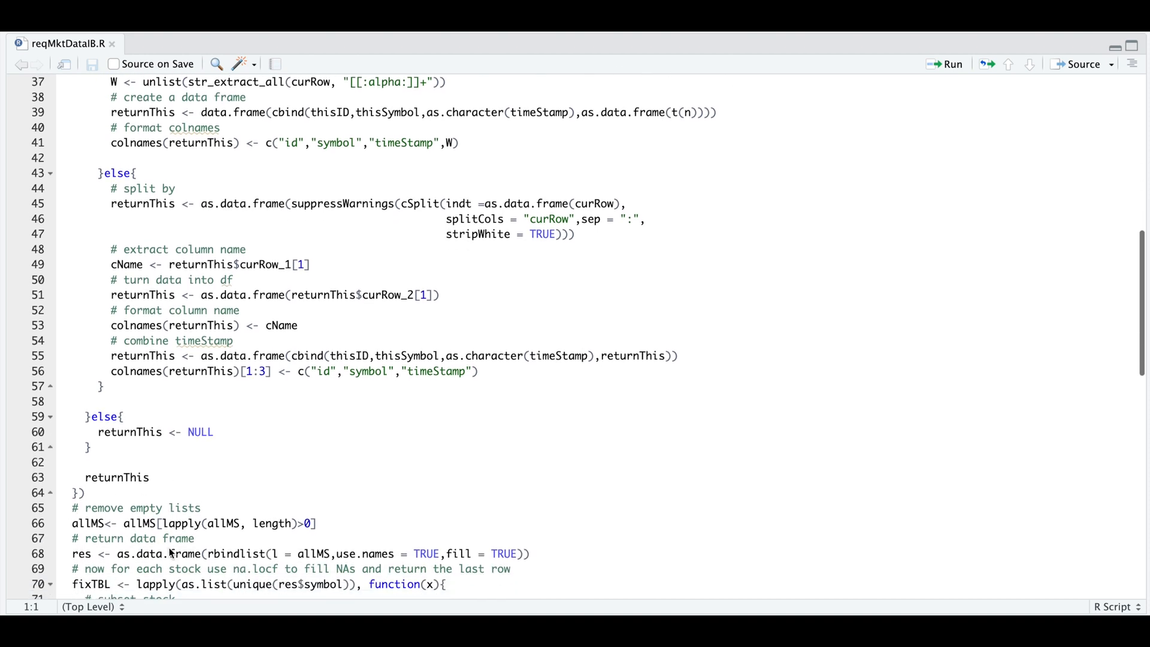
pyautogui.scroll(-3)
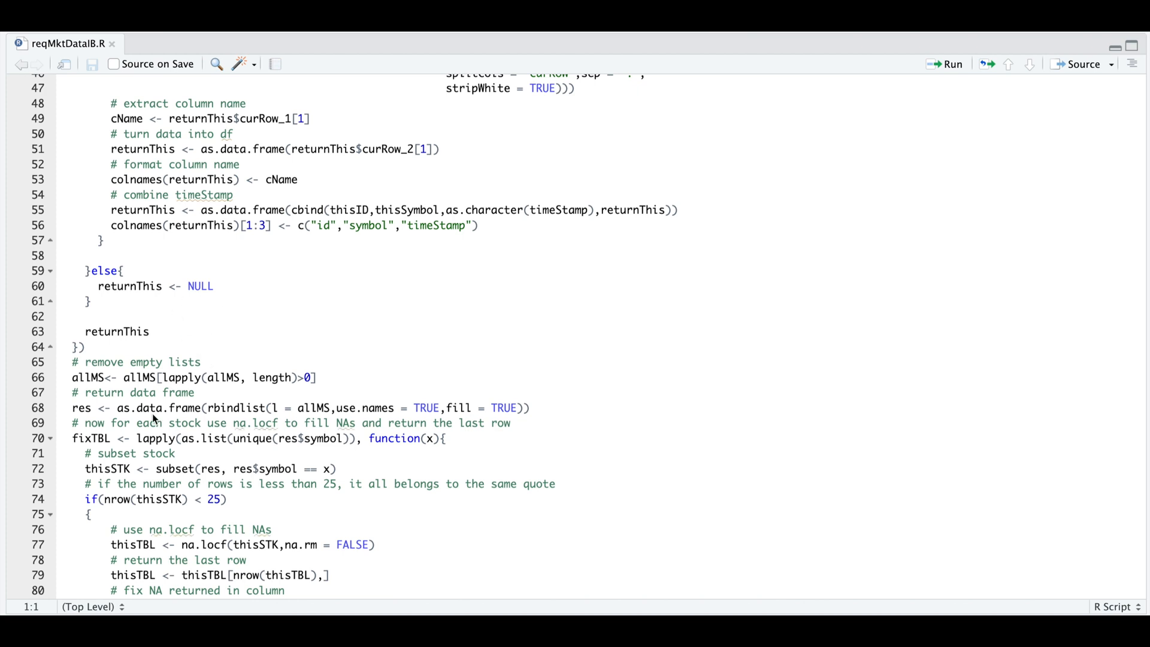
pyautogui.scroll(-3)
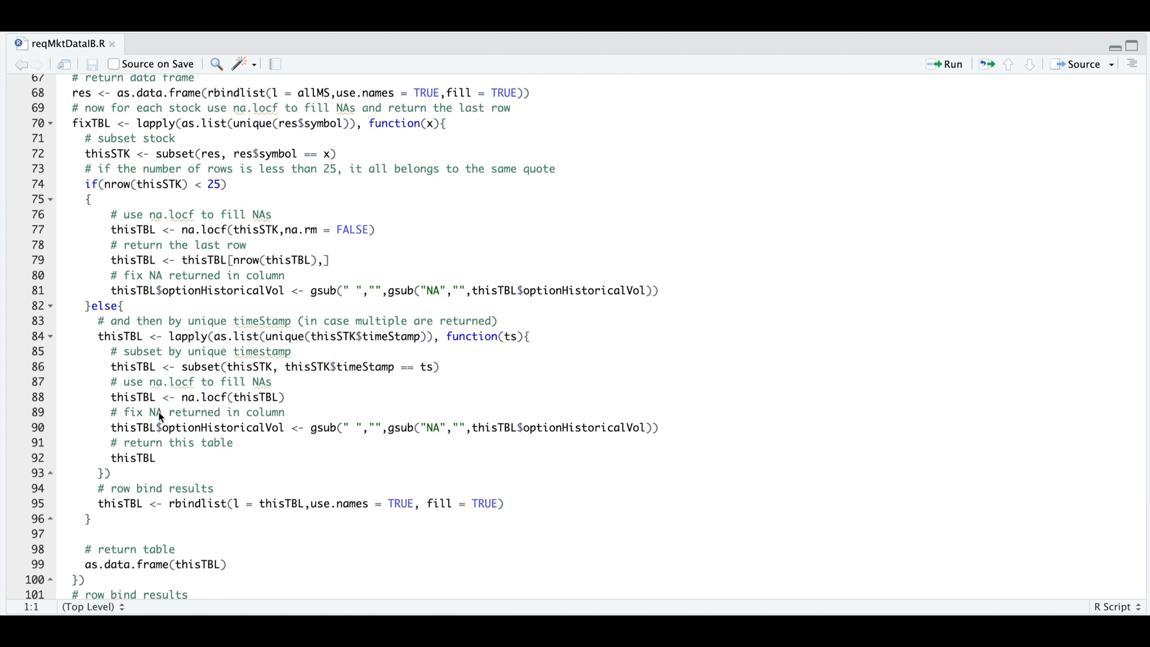
pyautogui.moveTo(360, 135)
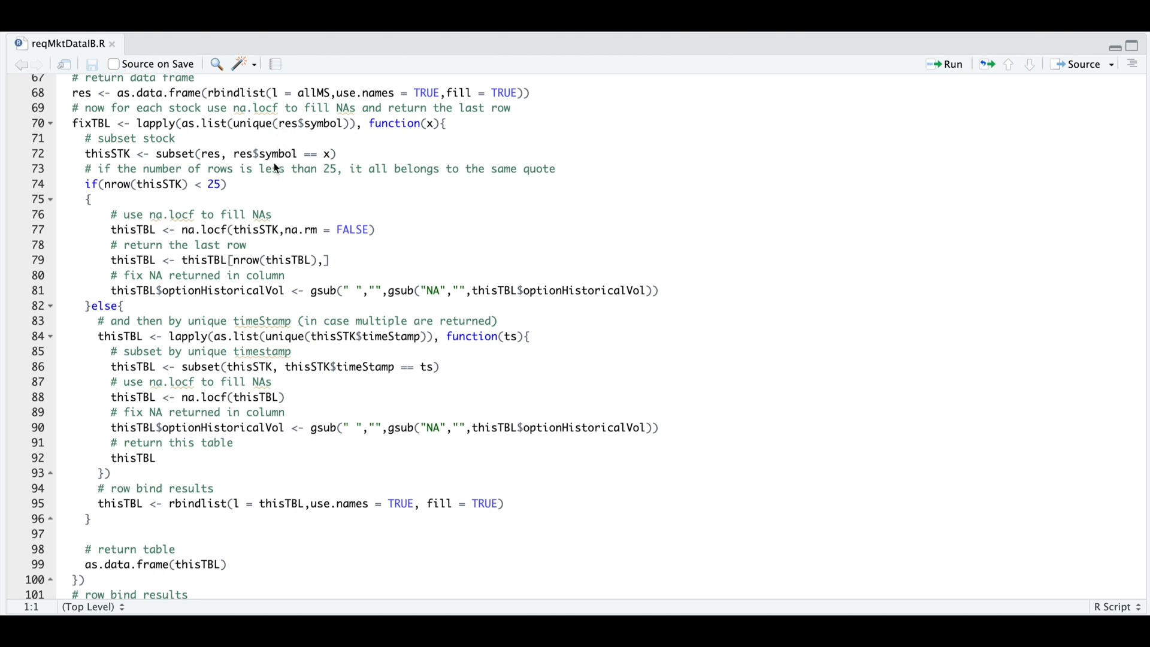
pyautogui.moveTo(274, 173)
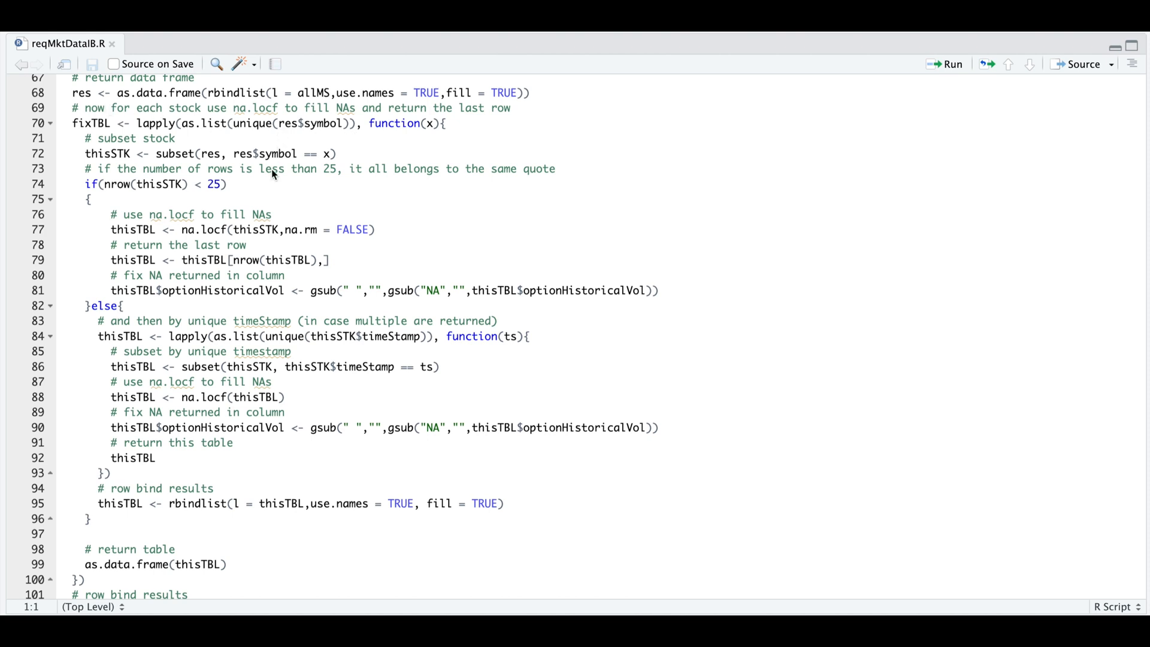
pyautogui.moveTo(233, 196)
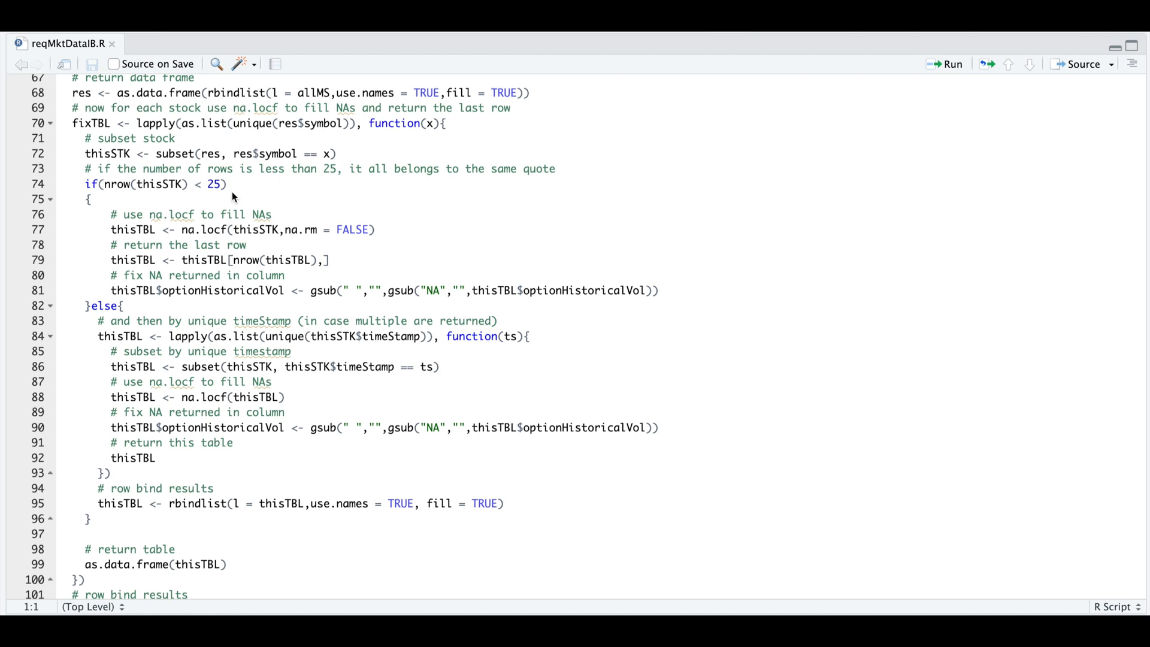
pyautogui.moveTo(221, 199)
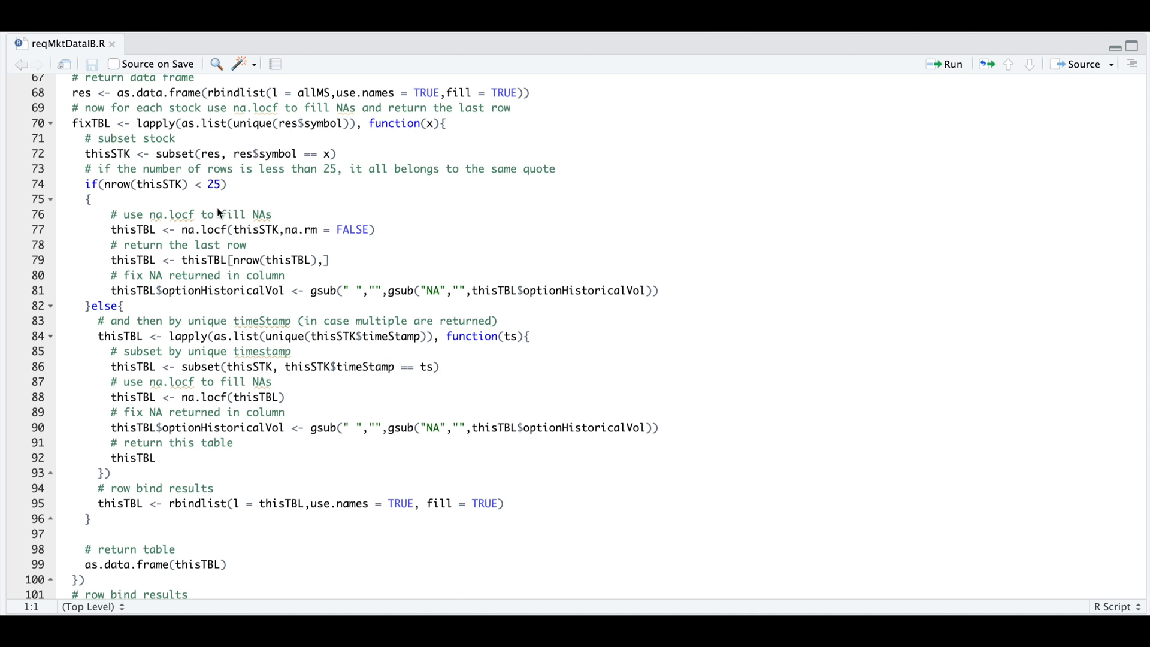
pyautogui.moveTo(224, 255)
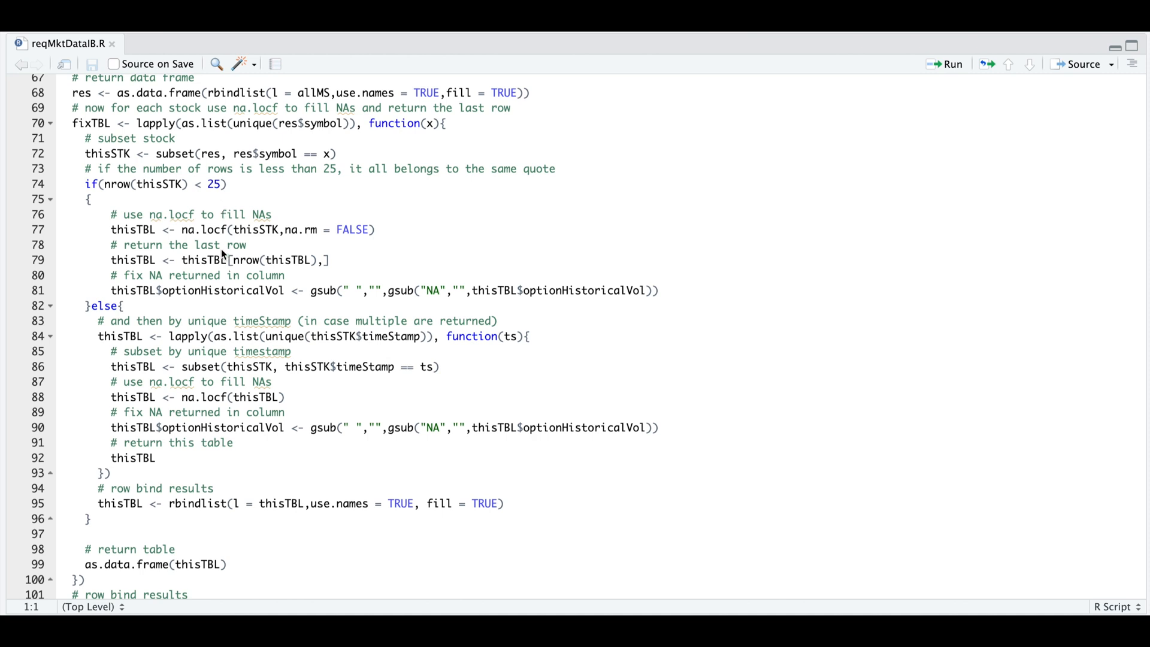
pyautogui.moveTo(224, 272)
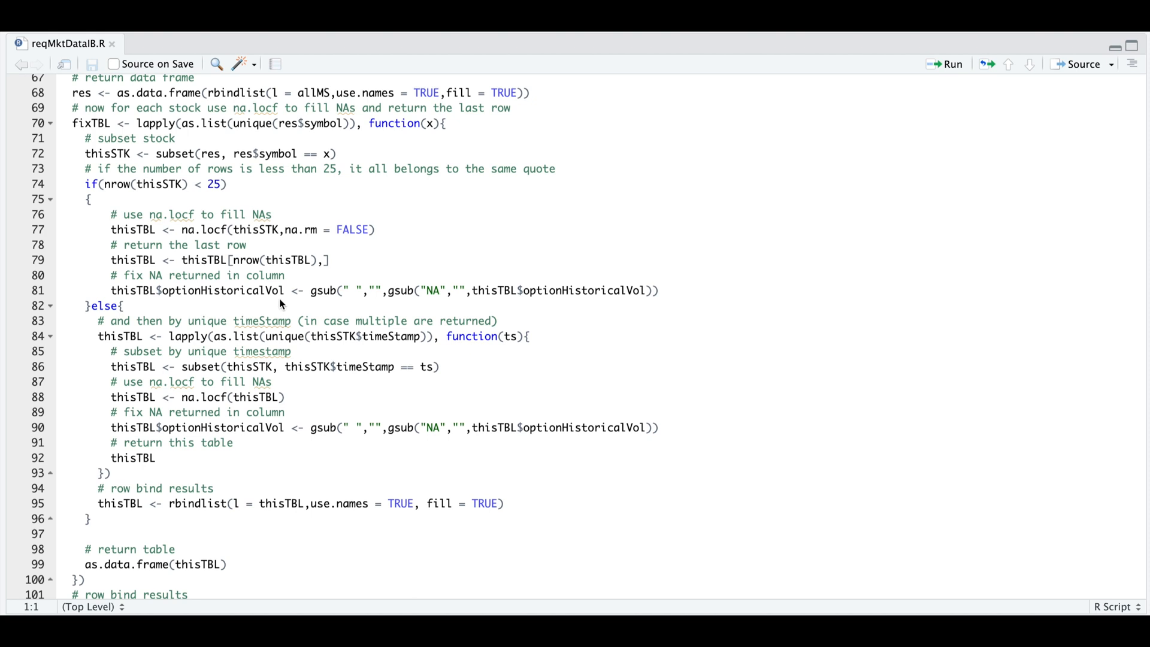
pyautogui.moveTo(457, 307)
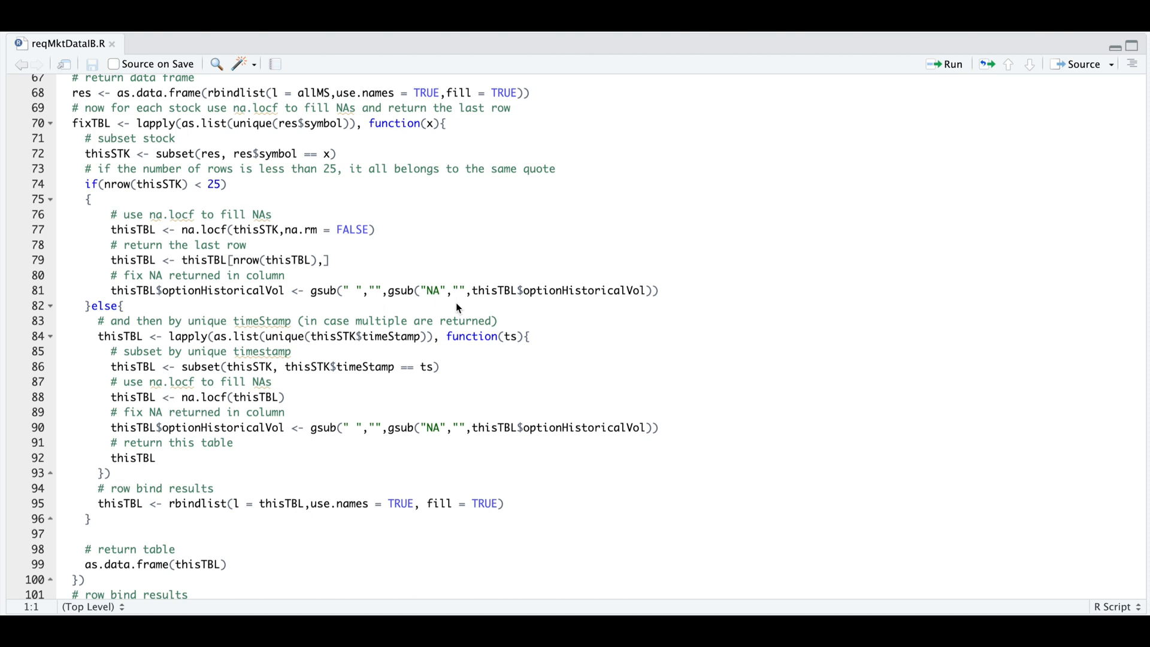
pyautogui.moveTo(263, 260)
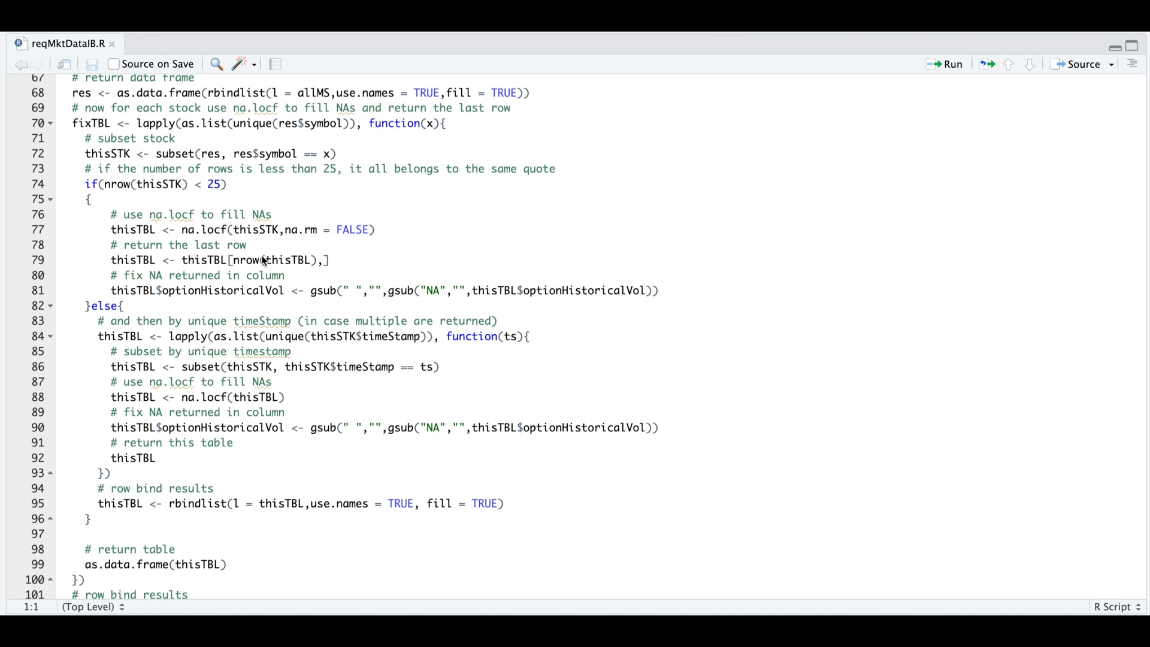
pyautogui.scroll(-3)
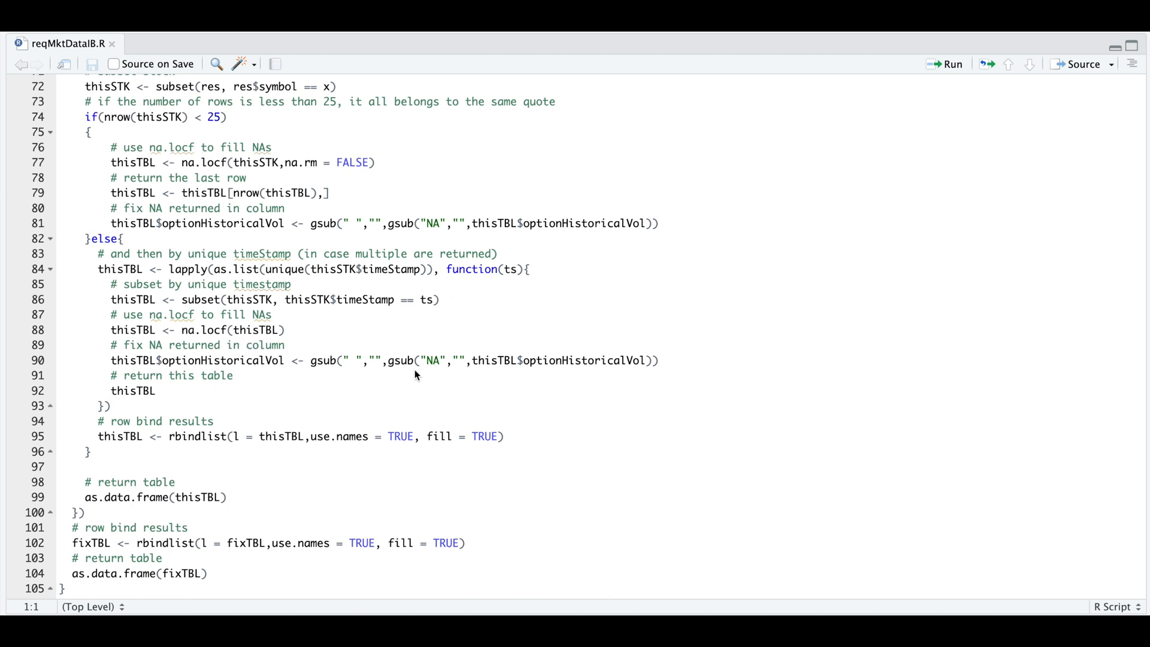
pyautogui.moveTo(177, 402)
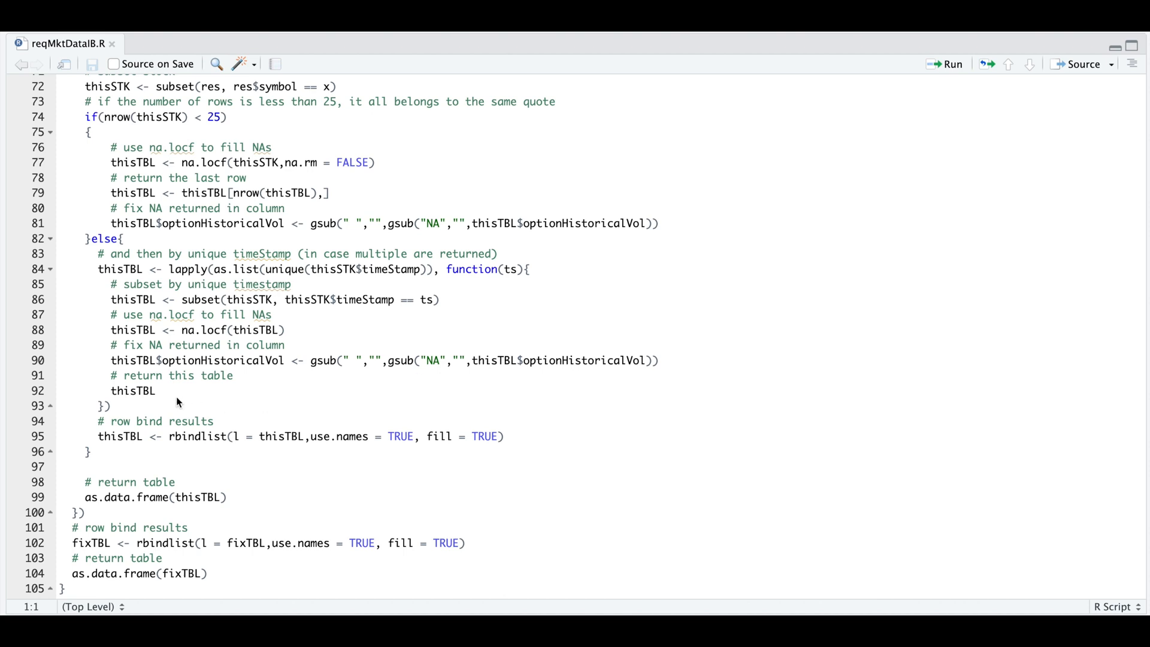
pyautogui.moveTo(246, 499)
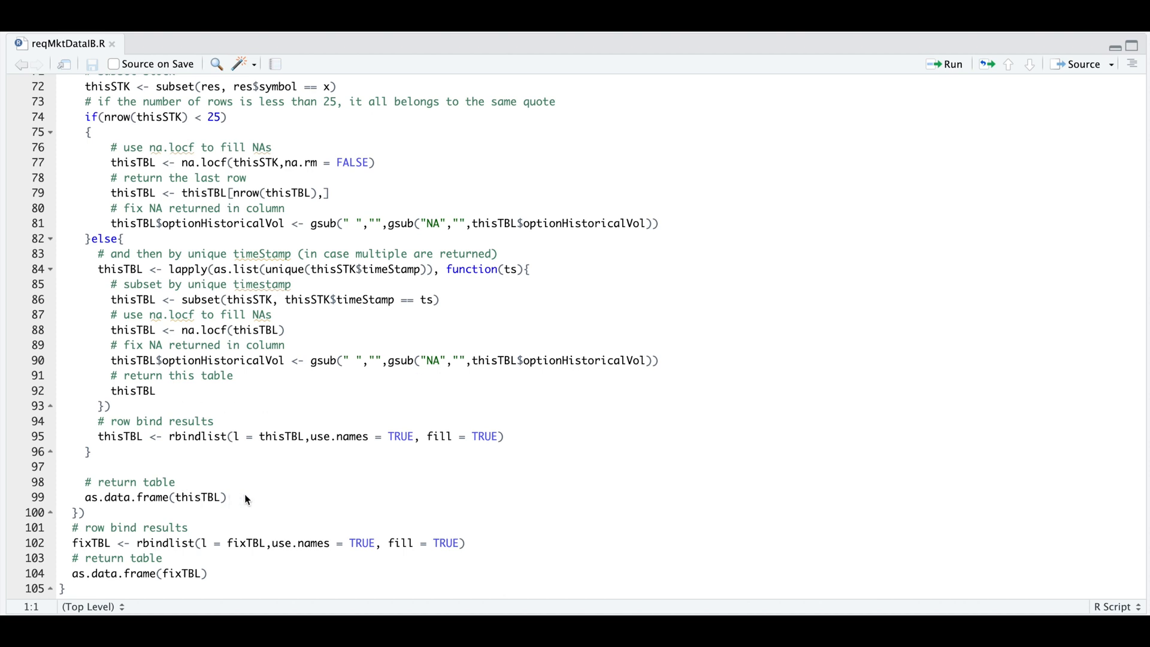
pyautogui.moveTo(361, 378)
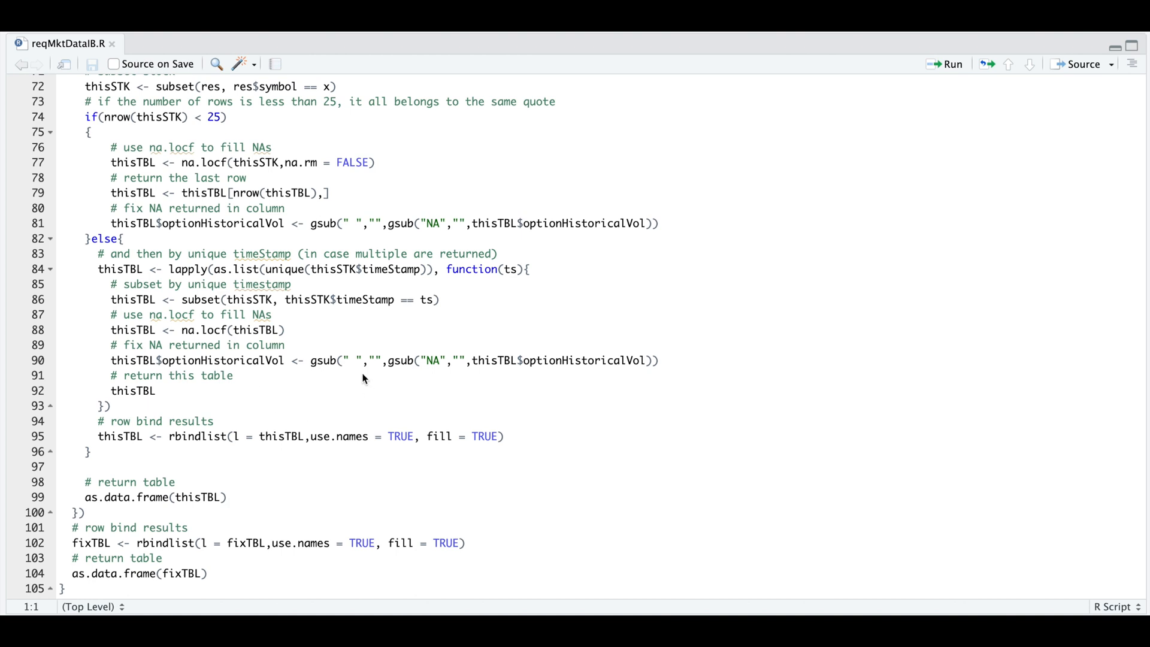
pyautogui.moveTo(338, 404)
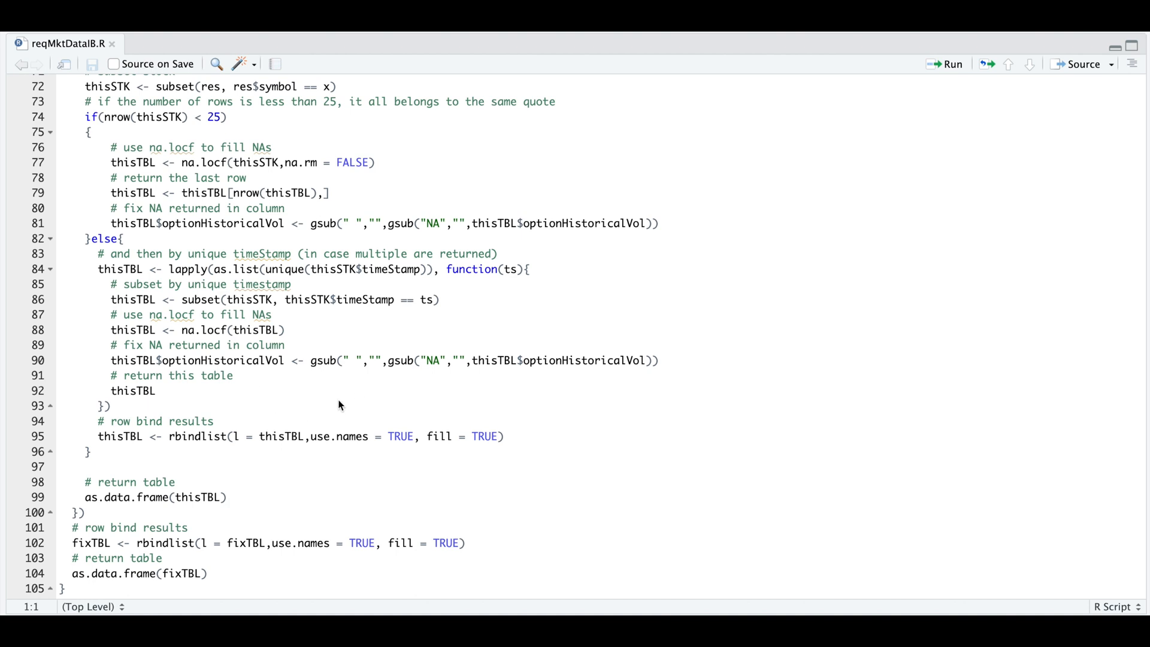
pyautogui.moveTo(349, 375)
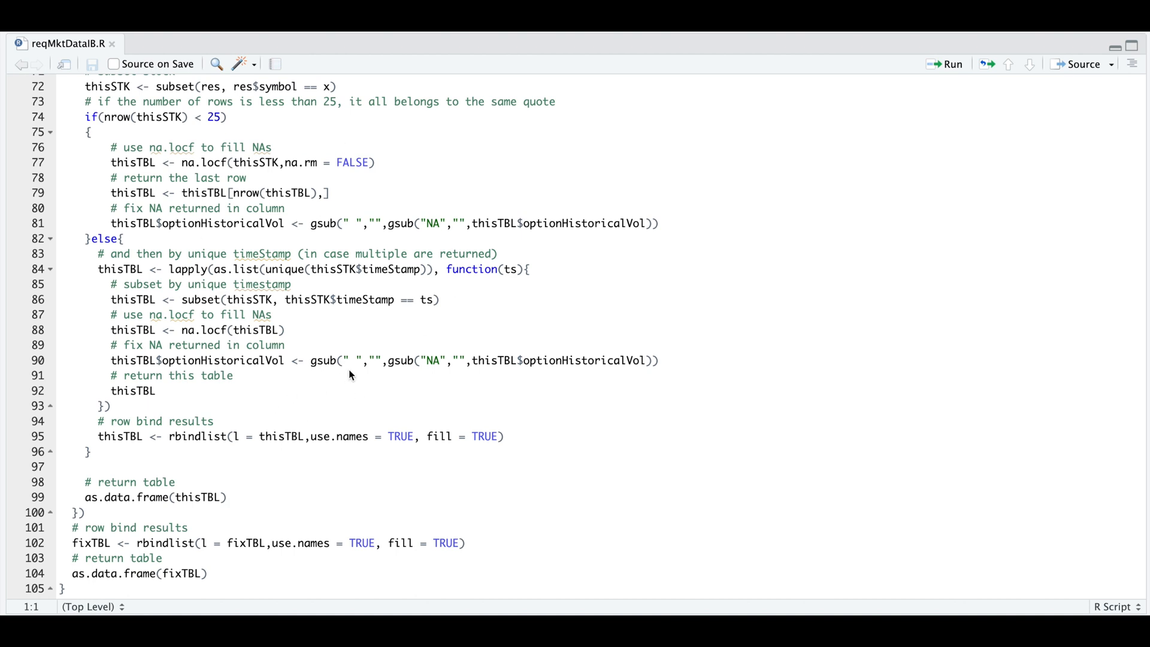
pyautogui.moveTo(345, 379)
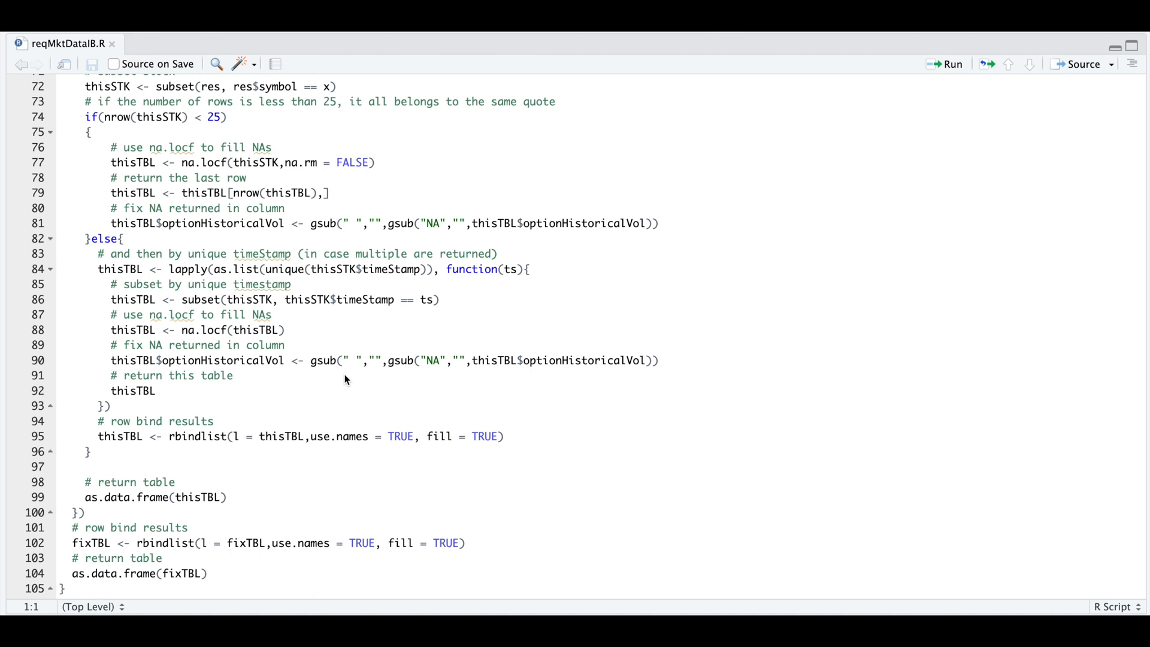
pyautogui.moveTo(118, 589)
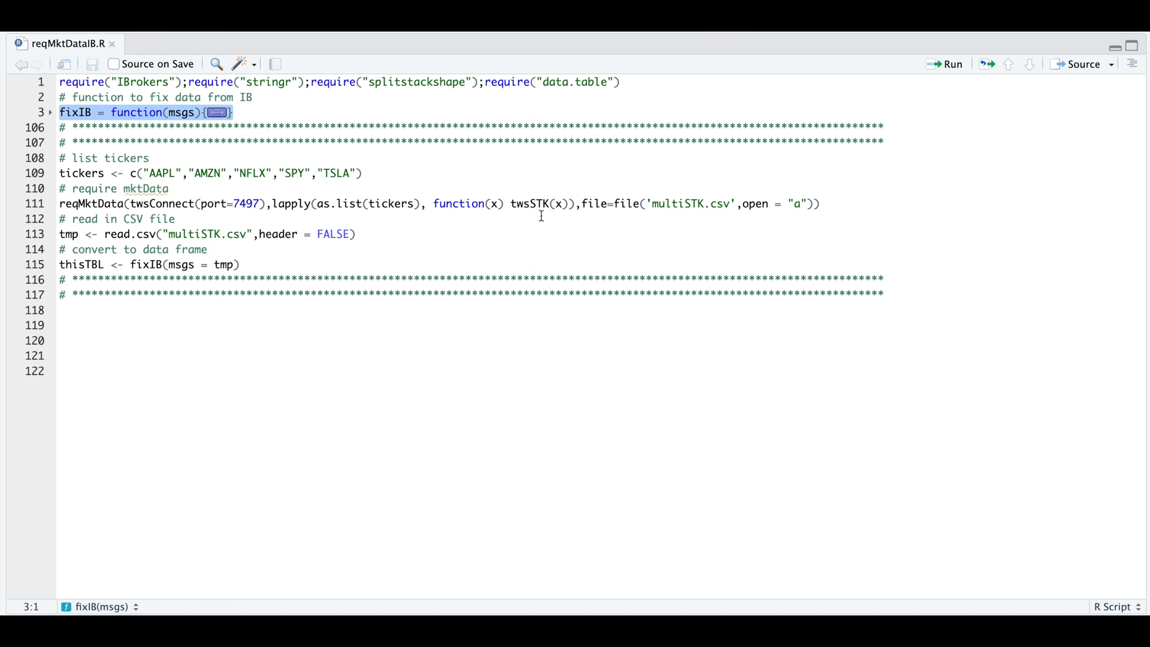
pyautogui.moveTo(376, 216)
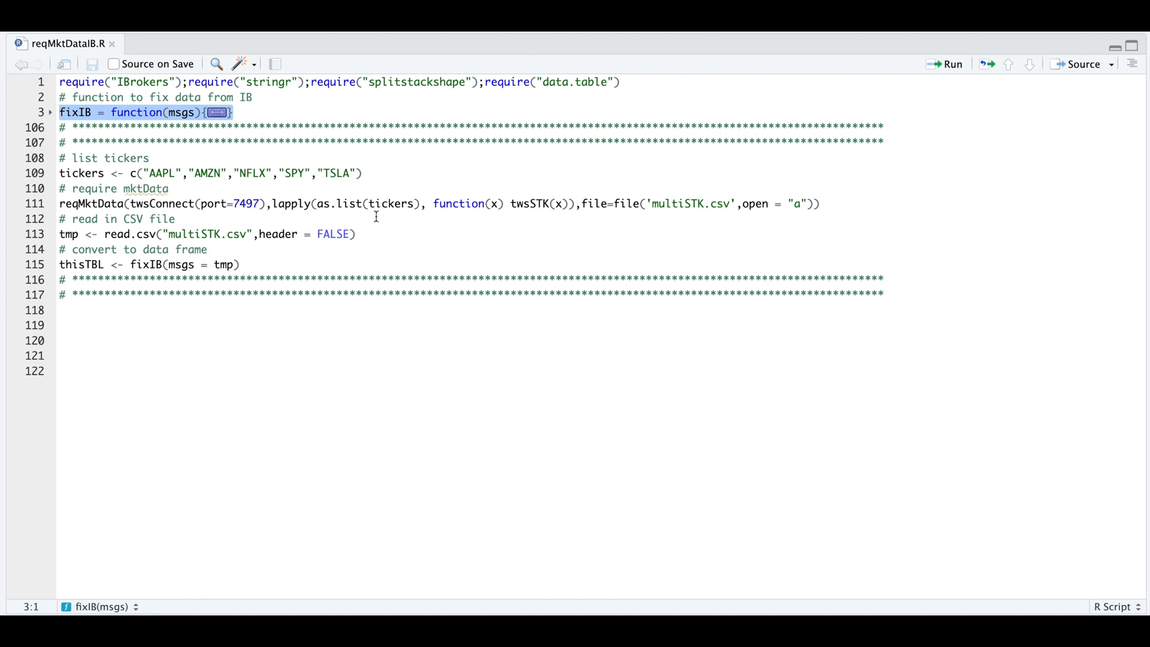
pyautogui.moveTo(631, 212)
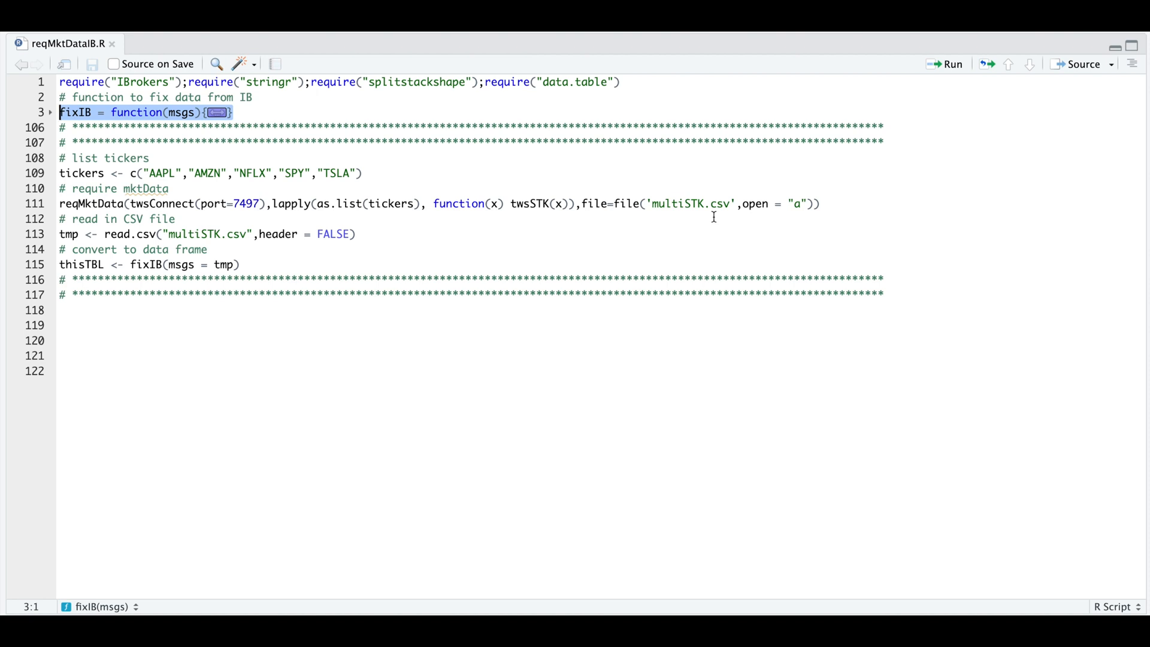
pyautogui.moveTo(637, 223)
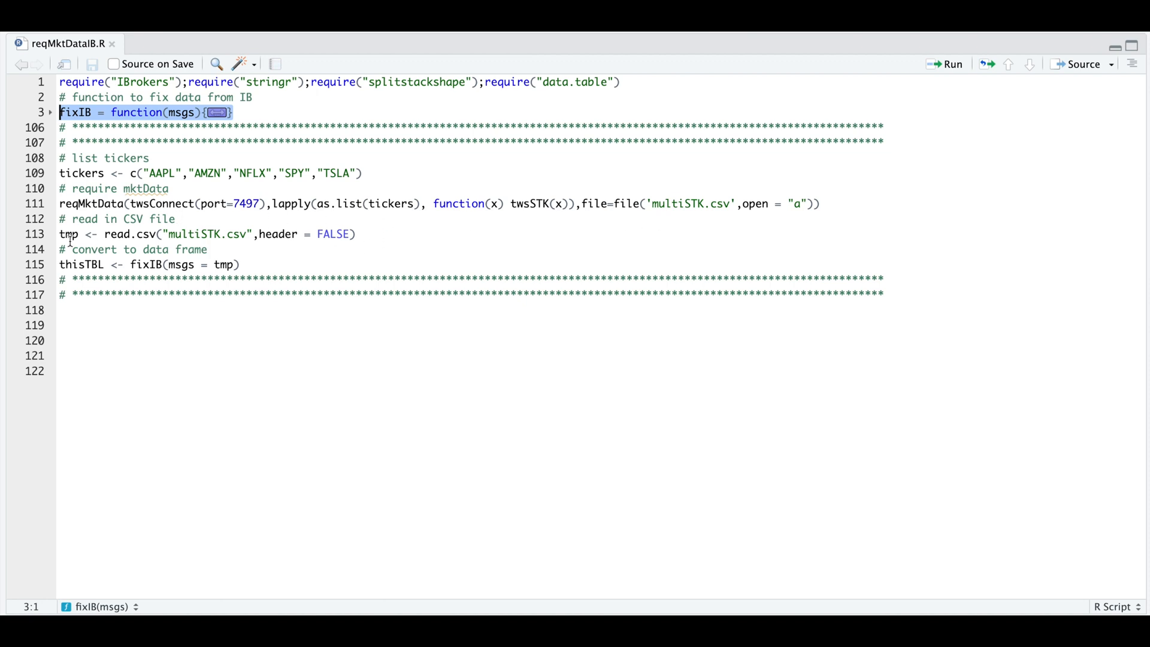
pyautogui.moveTo(182, 264)
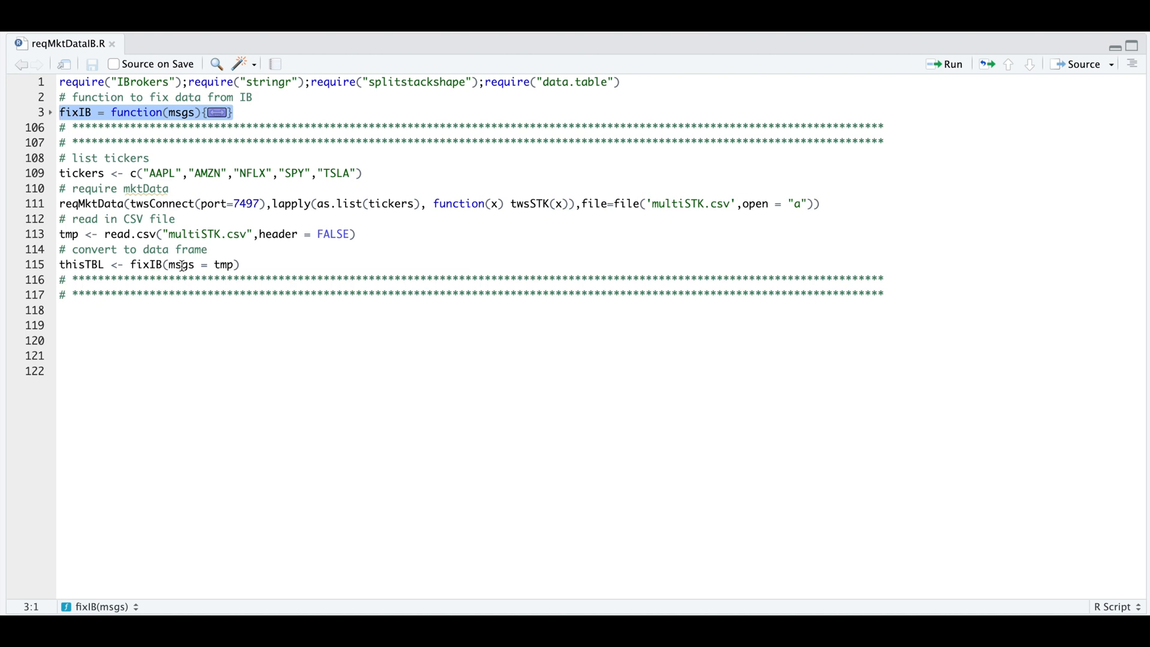
pyautogui.moveTo(89, 269)
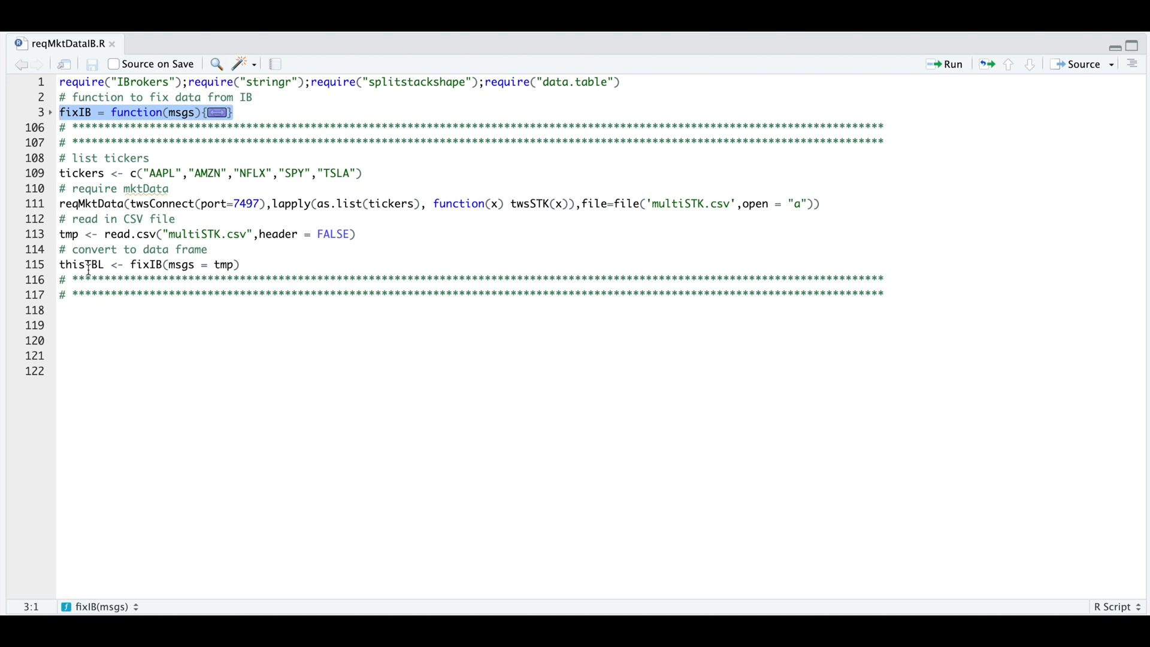
pyautogui.moveTo(167, 199)
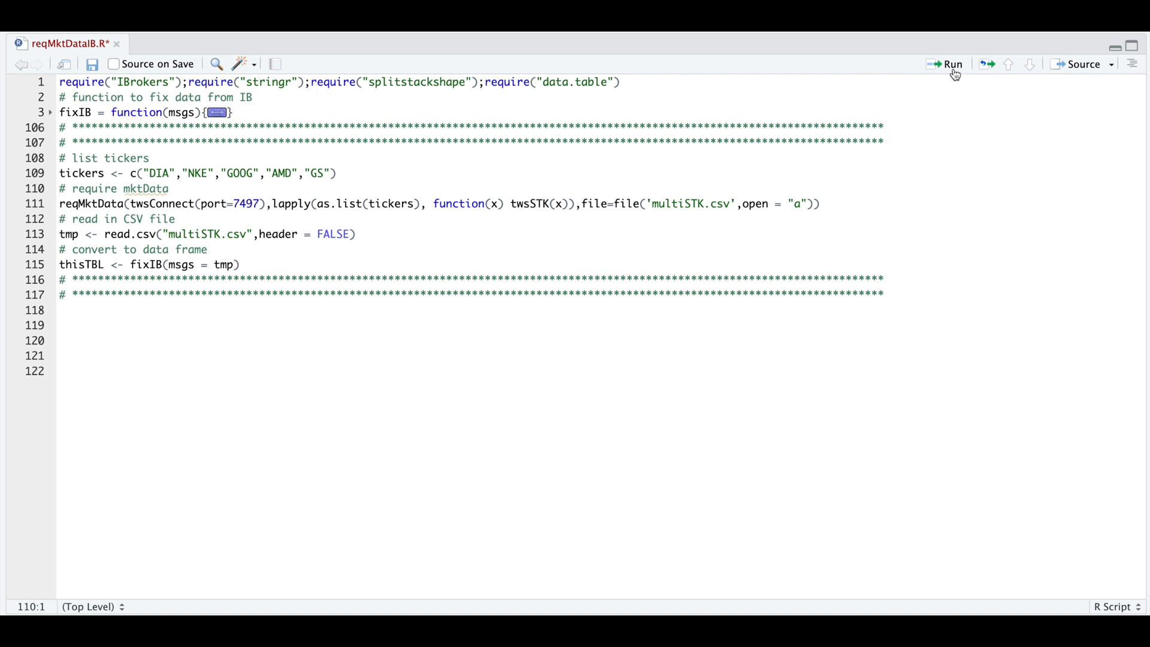
# Run the request for DIA, NKE, GOOG, AMD and GS, then stop it in the Console
pyautogui.click(952, 64)
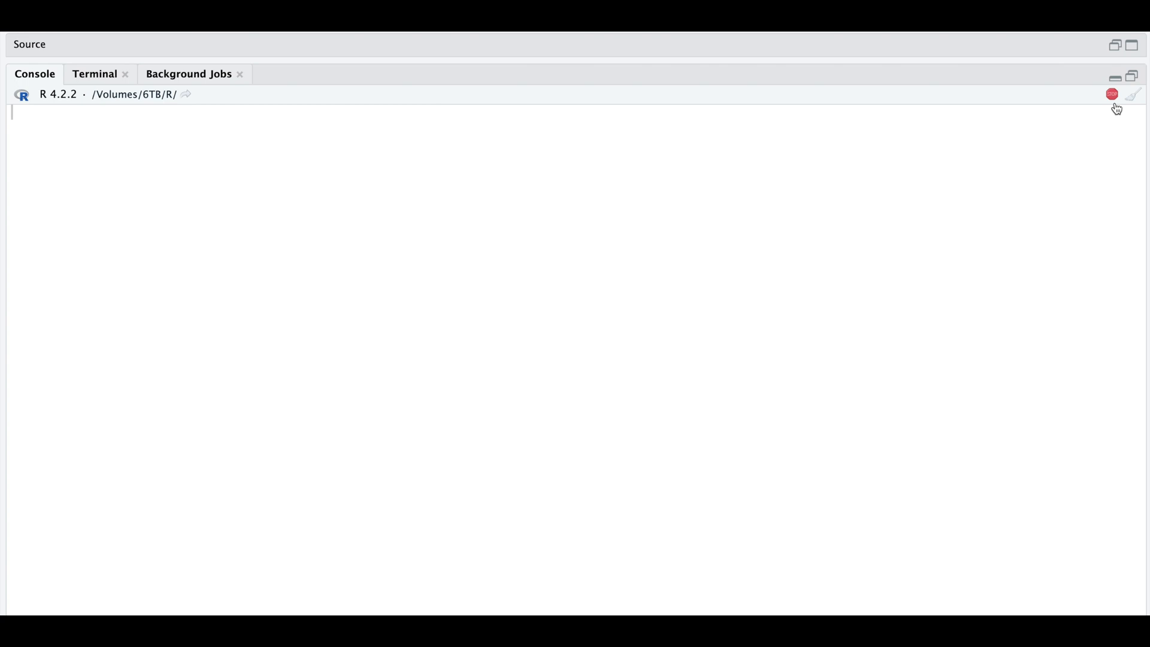
pyautogui.click(1111, 94)
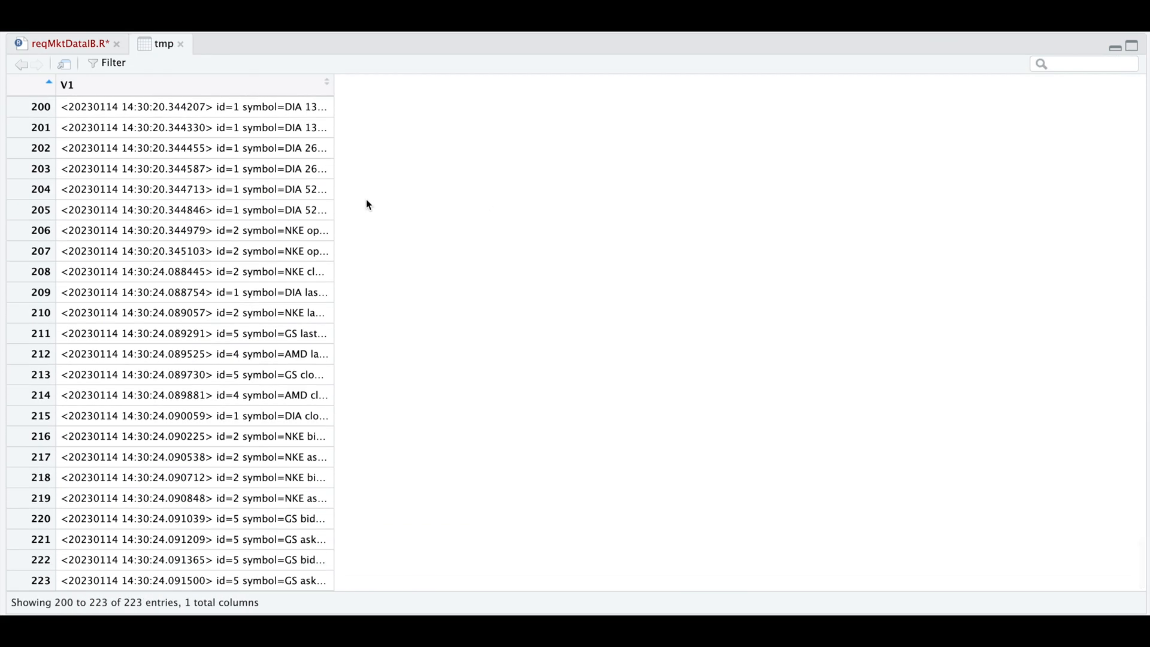
pyautogui.moveTo(303, 318)
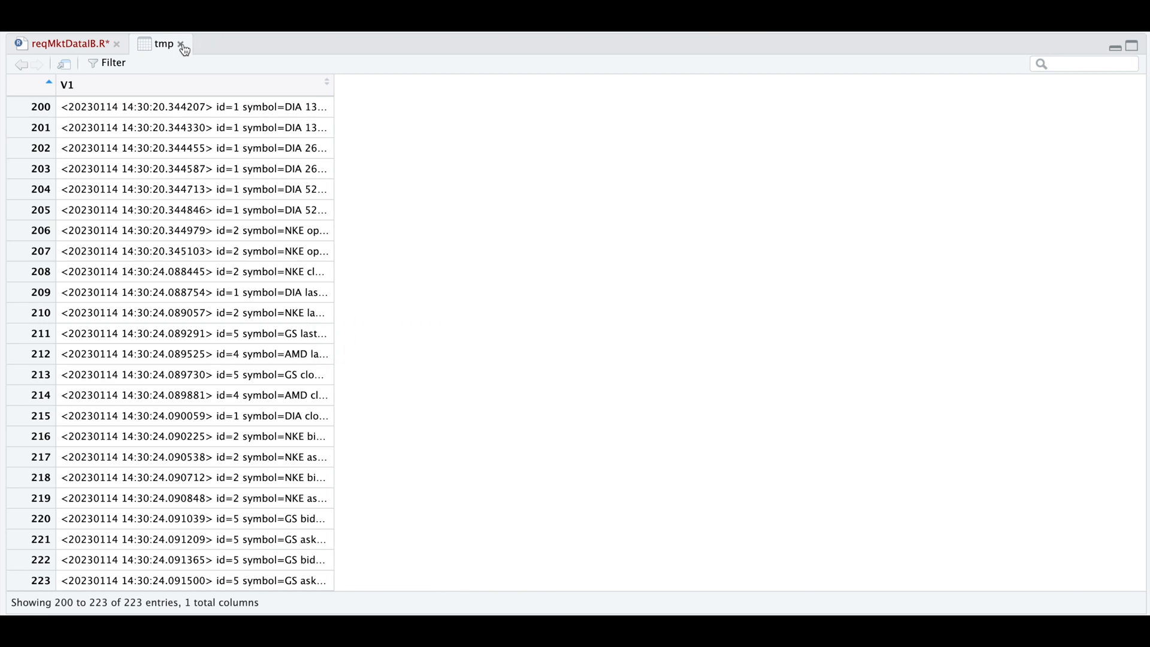
# Close the tmp table of 223 raw messages
pyautogui.click(62, 43)
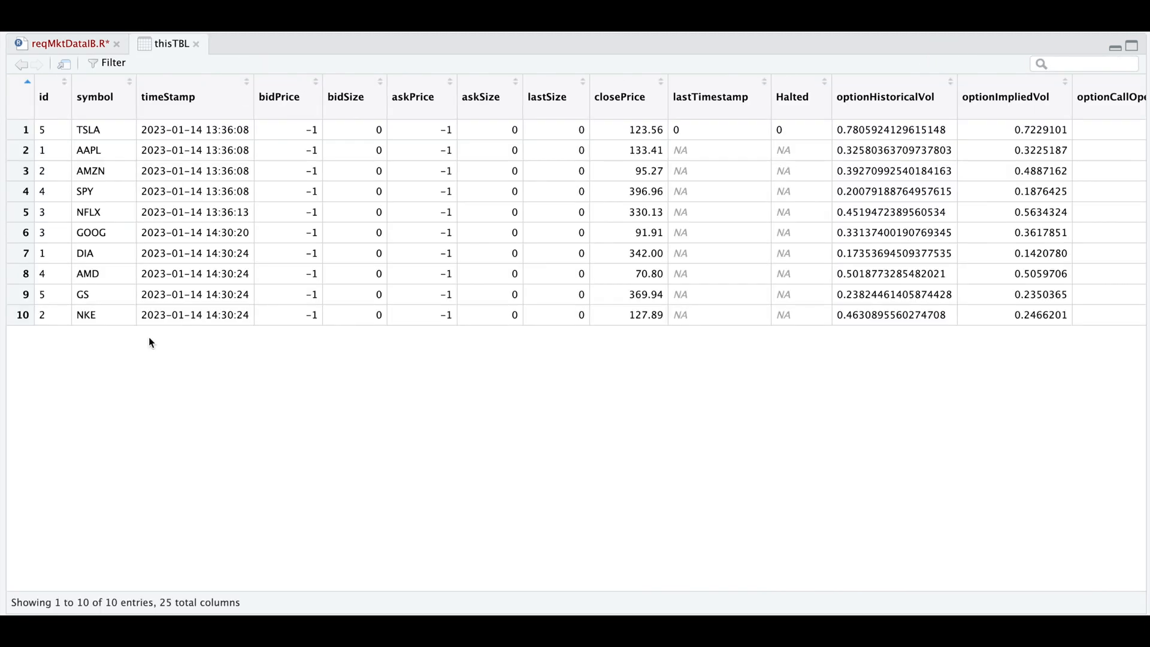
pyautogui.moveTo(128, 330)
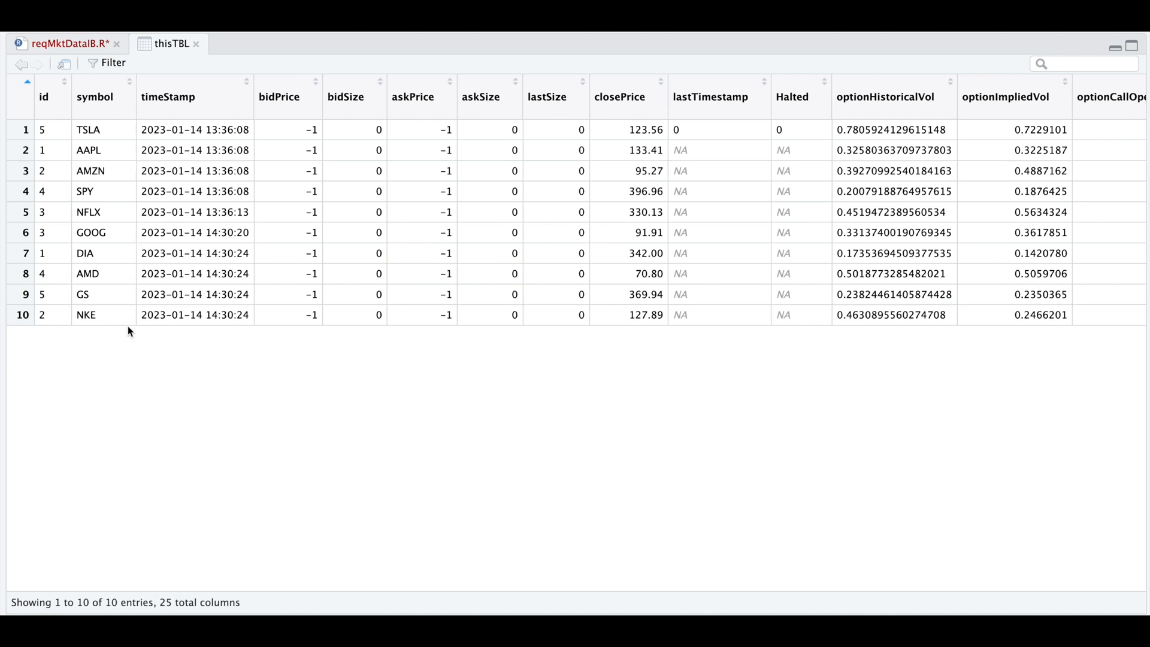